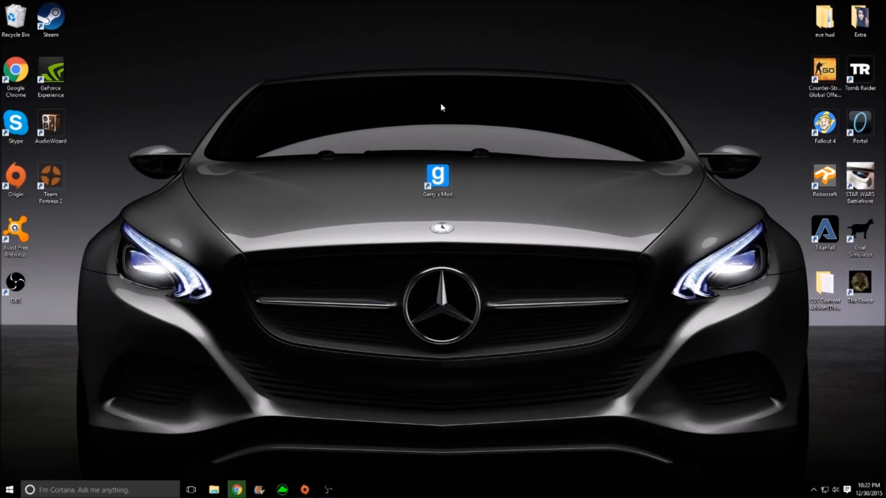
mouse_move(394, 159)
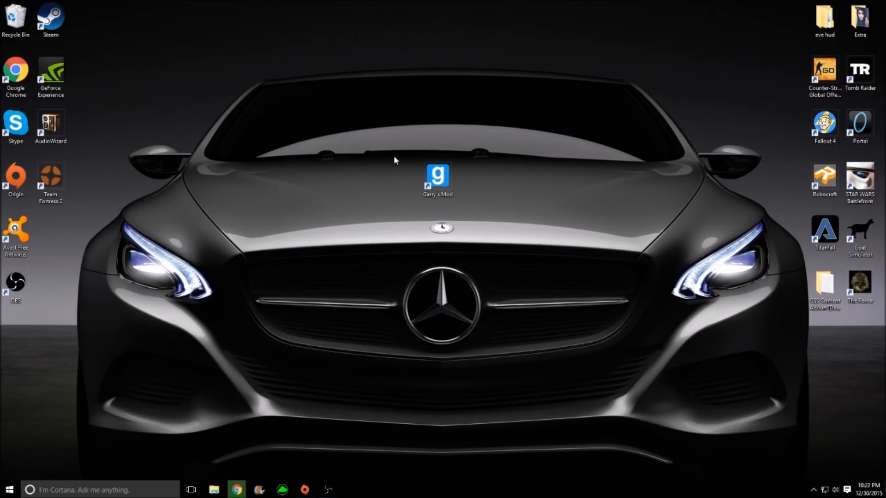
mouse_move(456, 261)
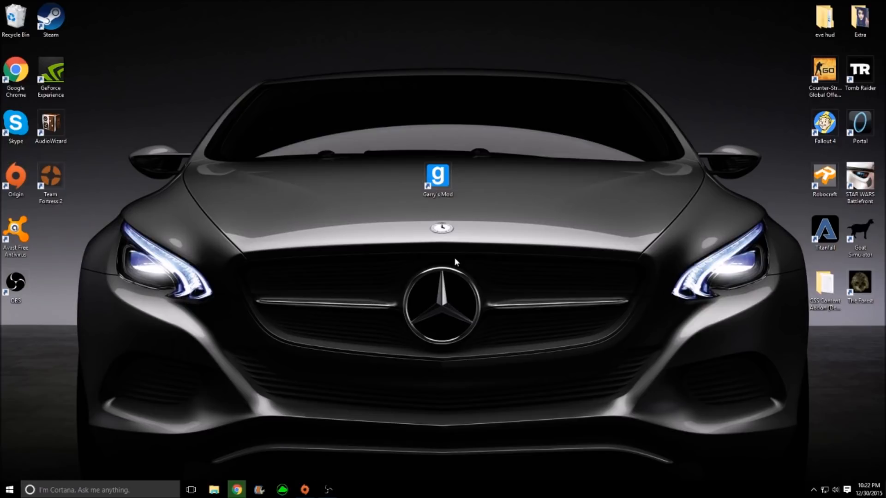
mouse_move(483, 198)
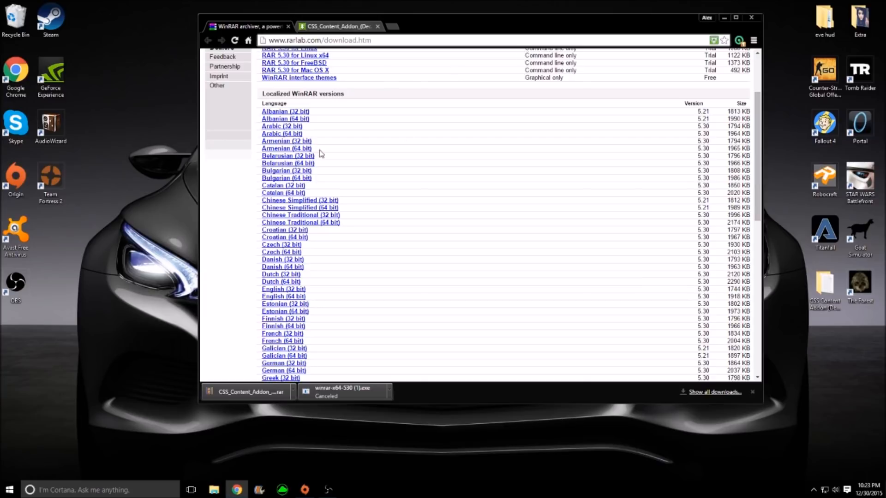
mouse_move(197, 273)
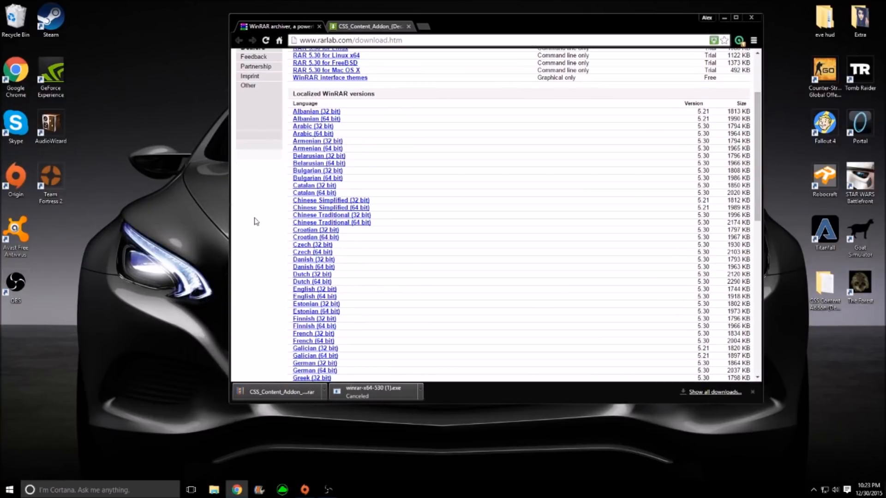
mouse_move(462, 287)
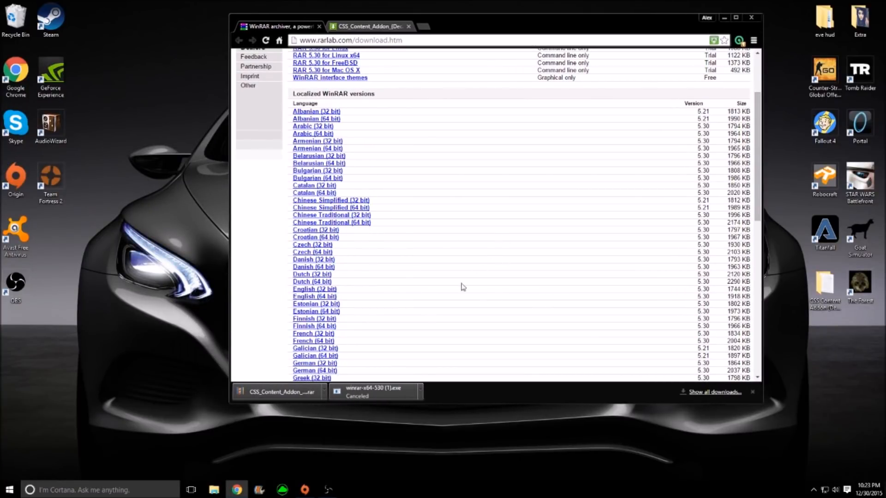
mouse_move(306, 283)
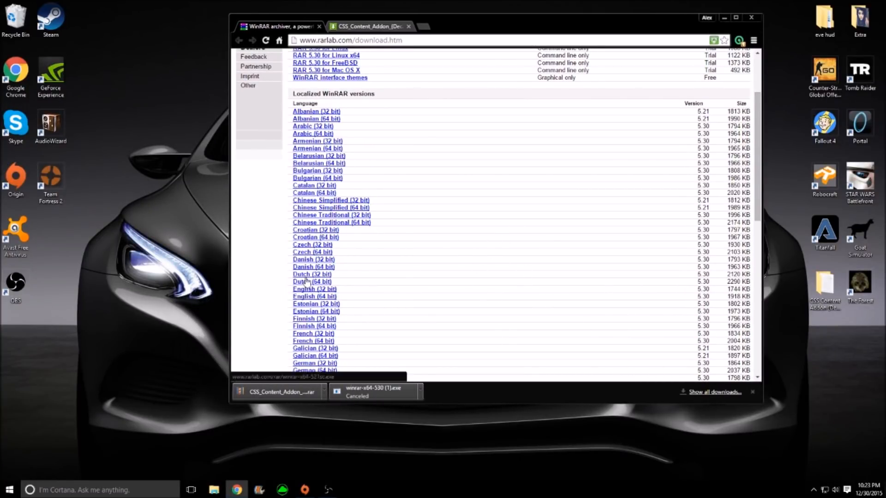
mouse_move(598, 250)
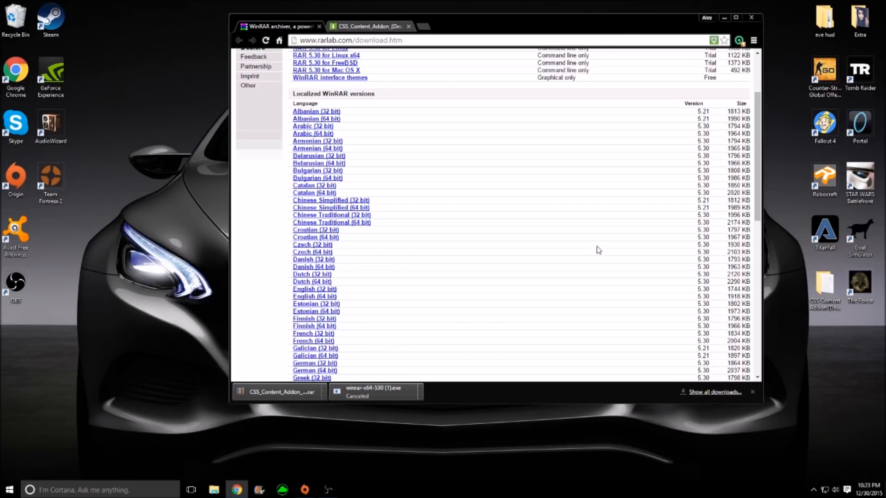
mouse_move(312, 259)
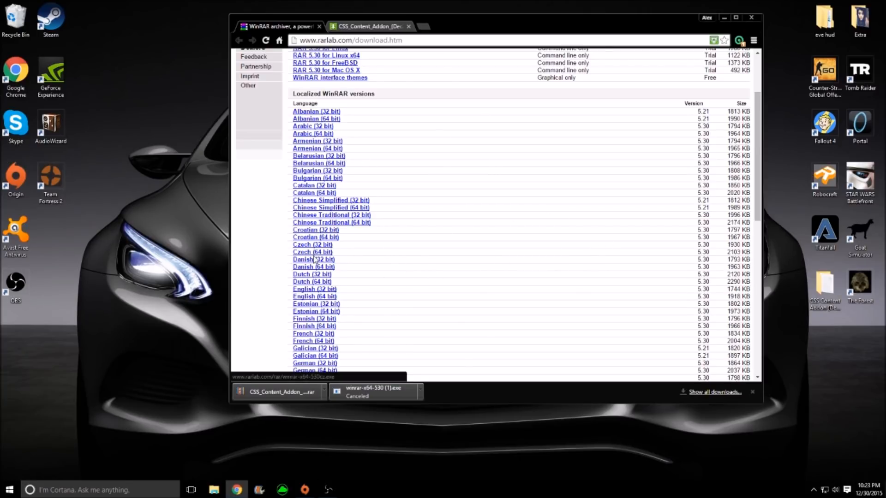
mouse_move(308, 355)
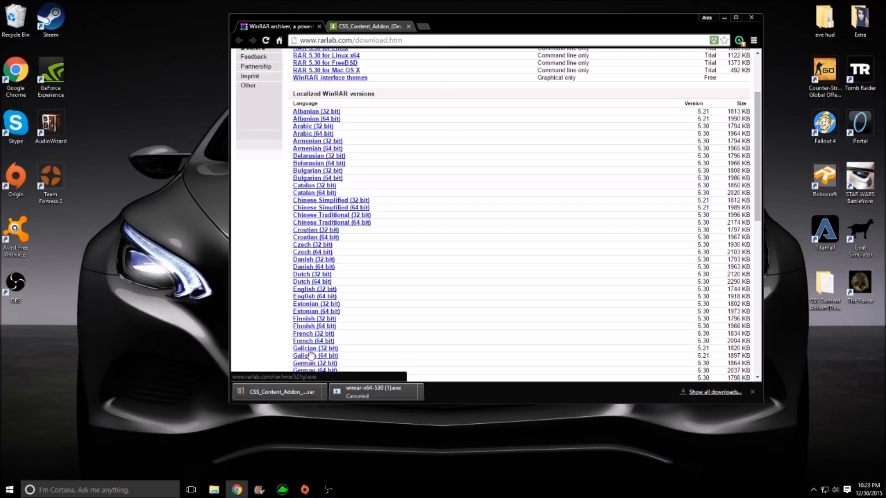
mouse_move(319, 304)
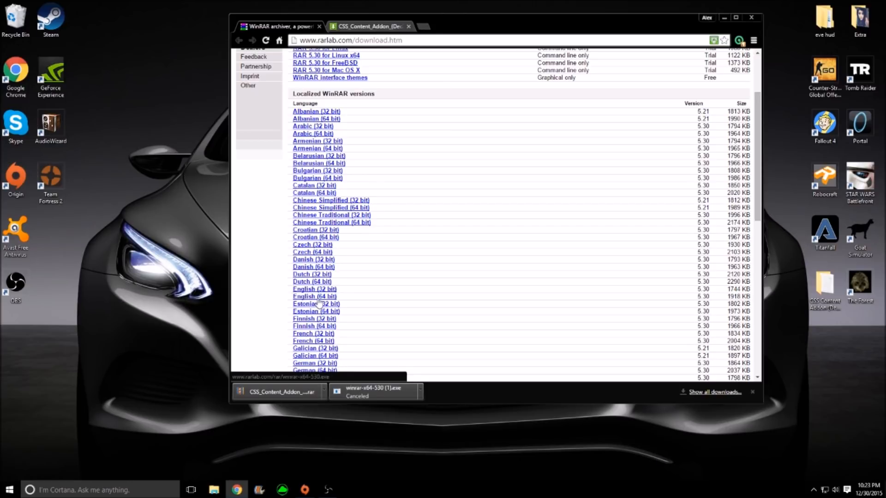
mouse_move(320, 304)
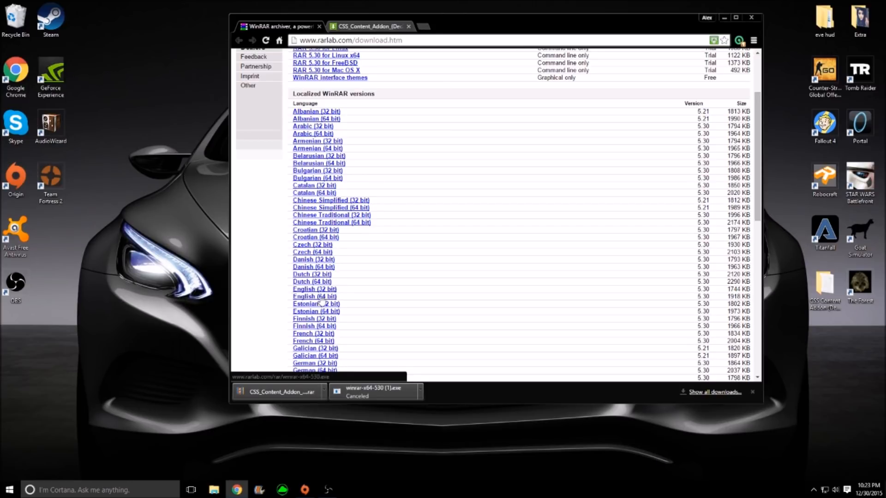
mouse_move(410, 354)
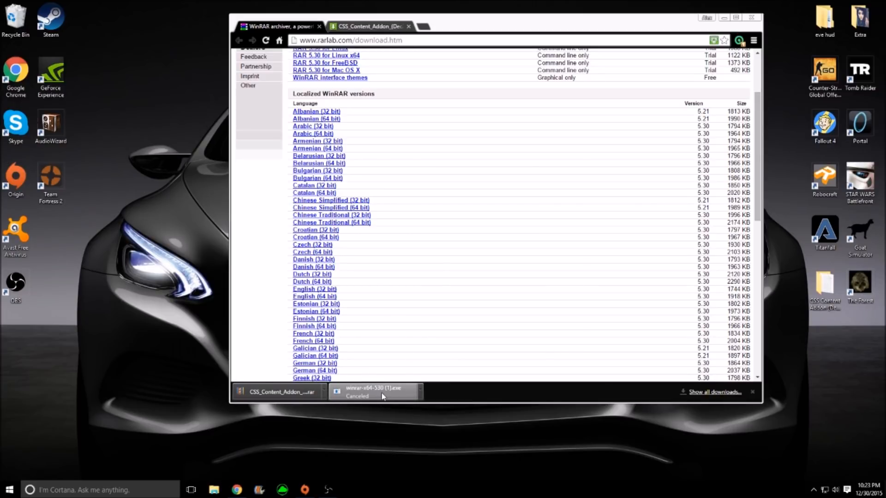
mouse_move(442, 345)
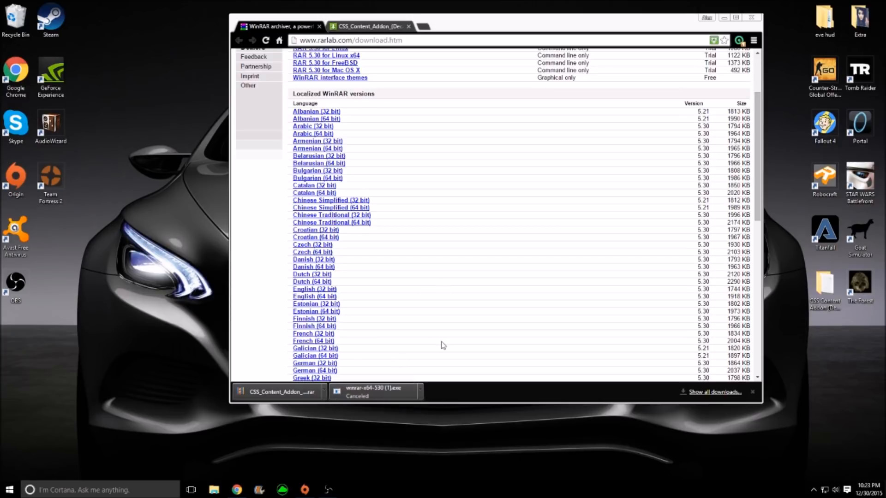
mouse_move(435, 397)
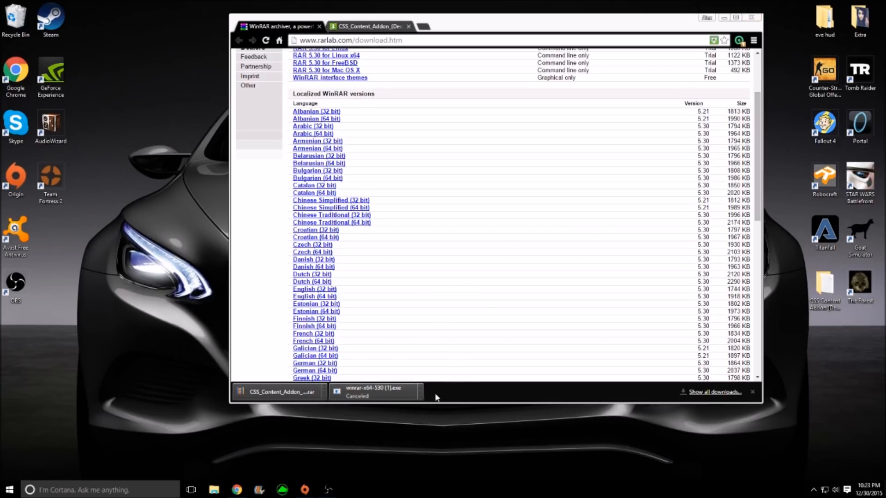
Step: Switch to the MediaFire tab for the CSS_Content_Addon (Dec2013) archive
click(368, 26)
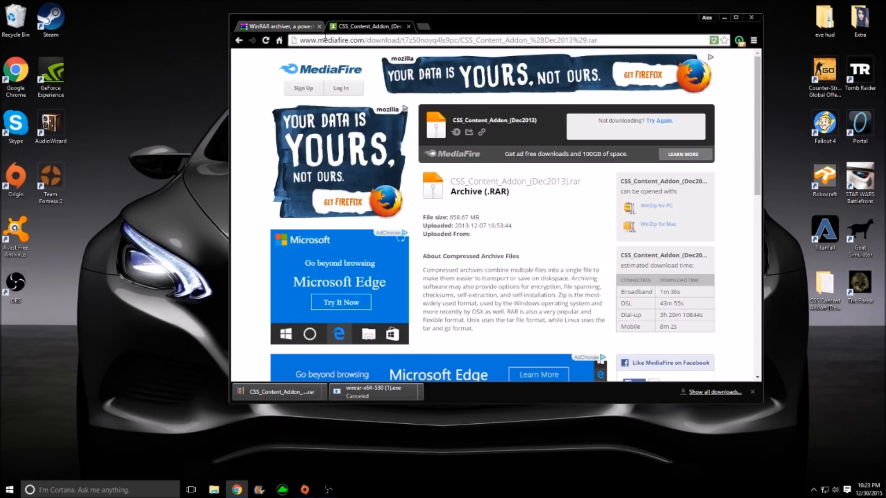
mouse_move(746, 119)
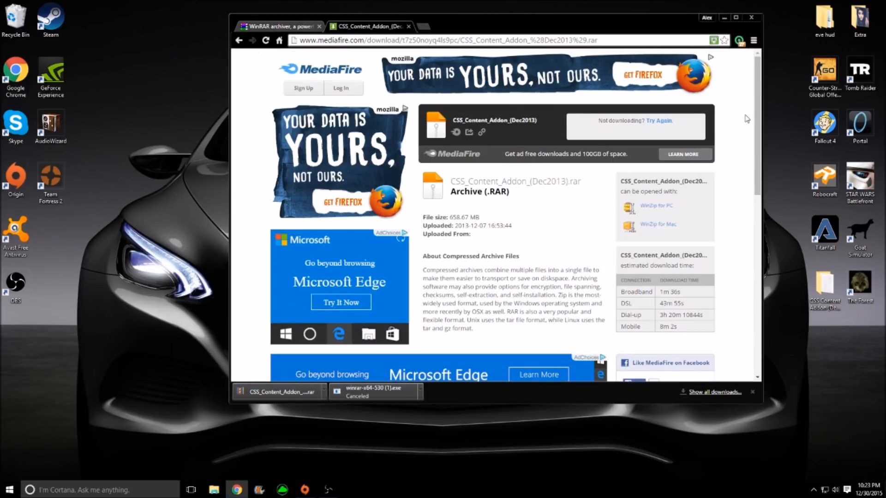
mouse_move(676, 126)
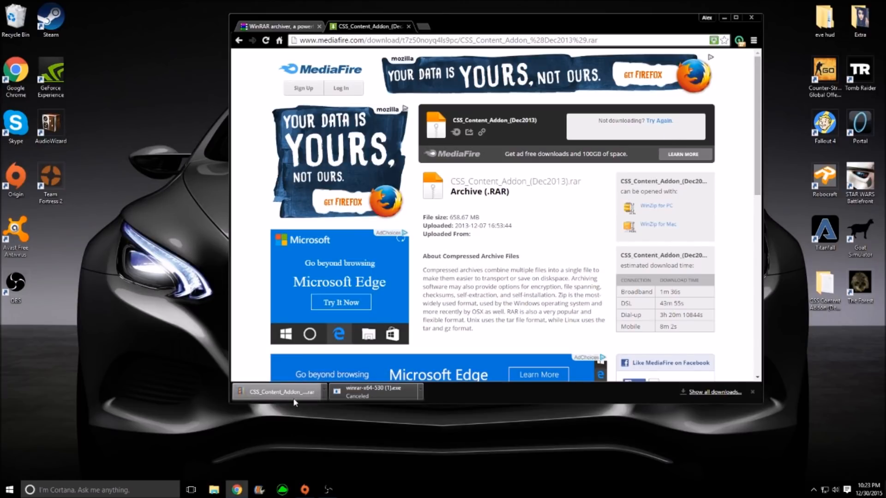
mouse_move(287, 398)
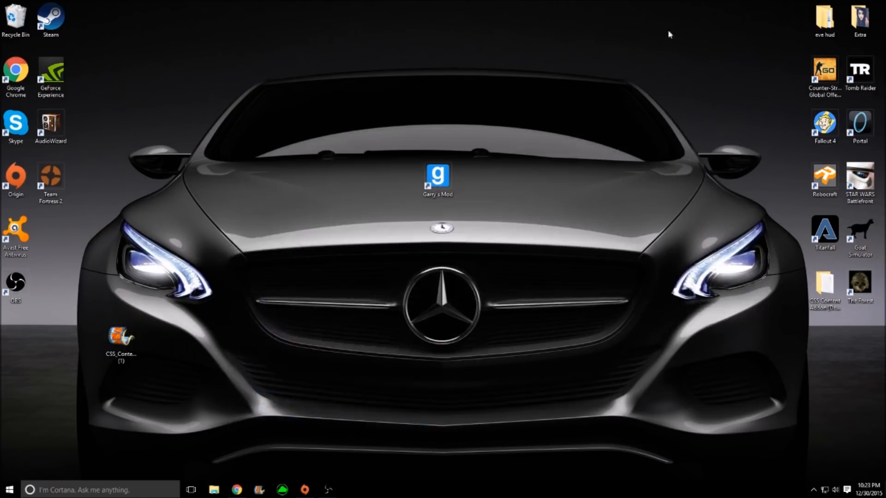
Step: Bring up WinRAR's extraction options for the desktop CSS_Content_Addon (Dec2013) archive
click(120, 343)
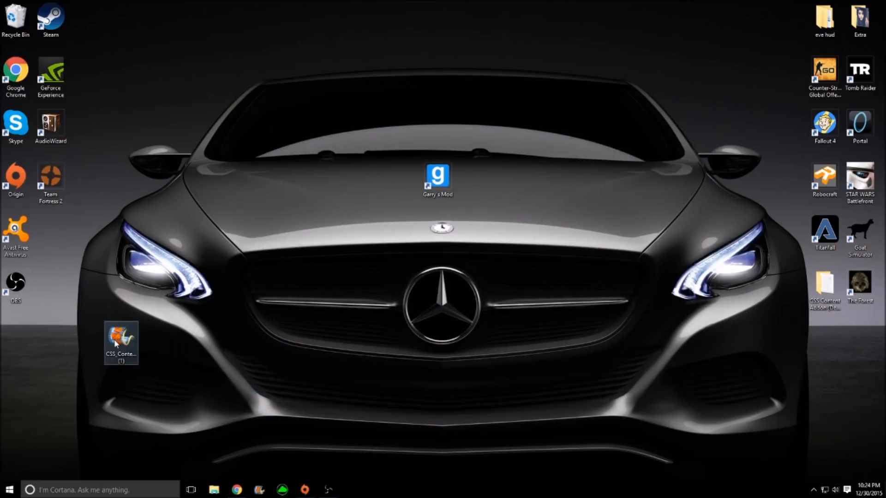
right_click(120, 344)
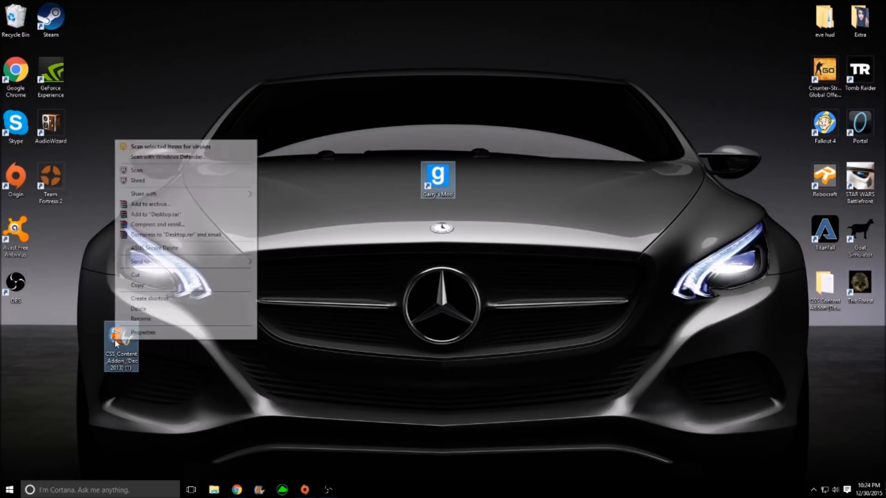
right_click(121, 346)
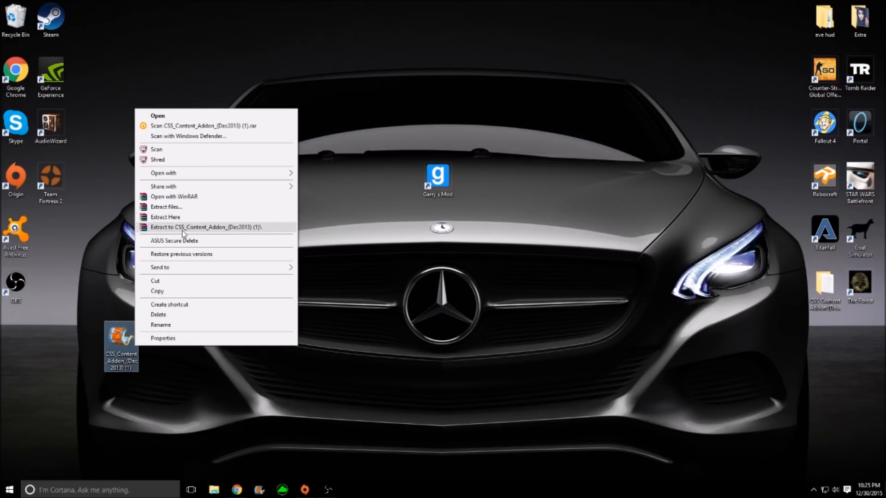
mouse_move(226, 231)
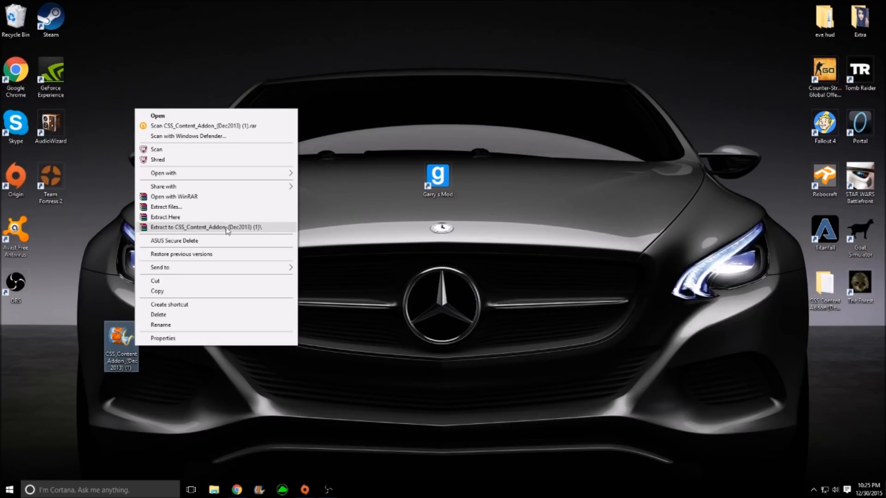
mouse_move(238, 234)
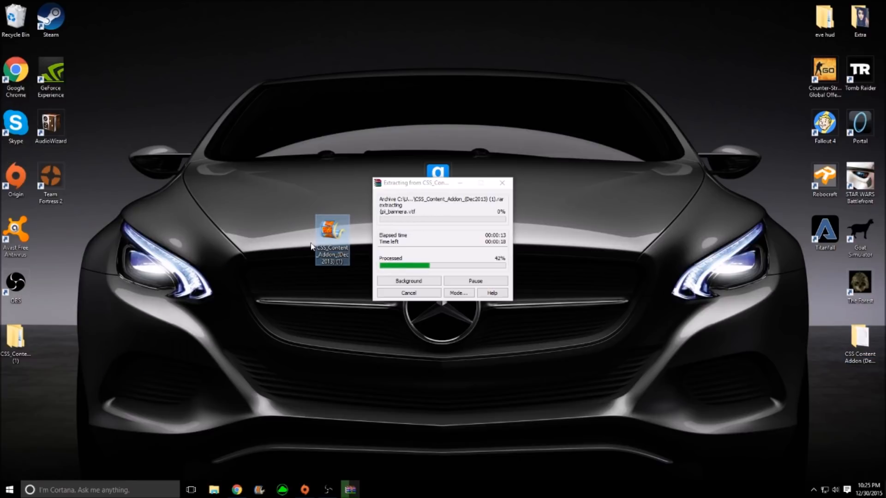
mouse_move(331, 243)
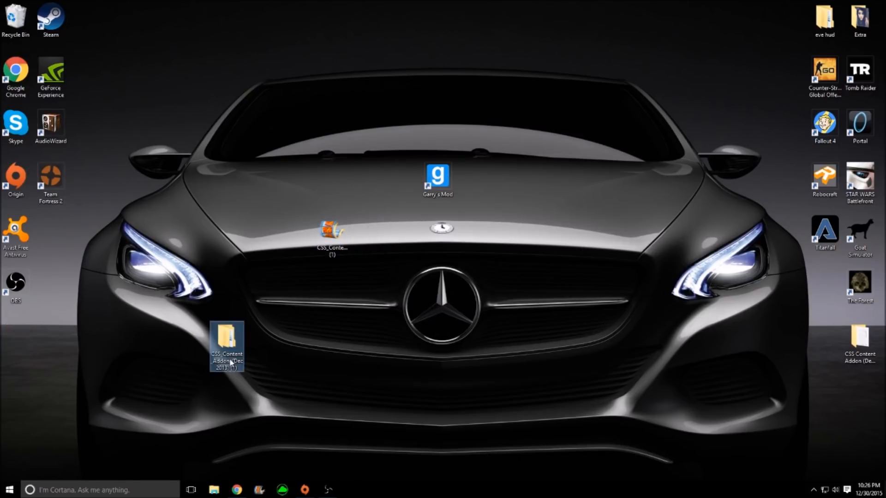
Step: Empty the Recycle Bin, confirming permanent deletion of all items including the RAR
click(324, 292)
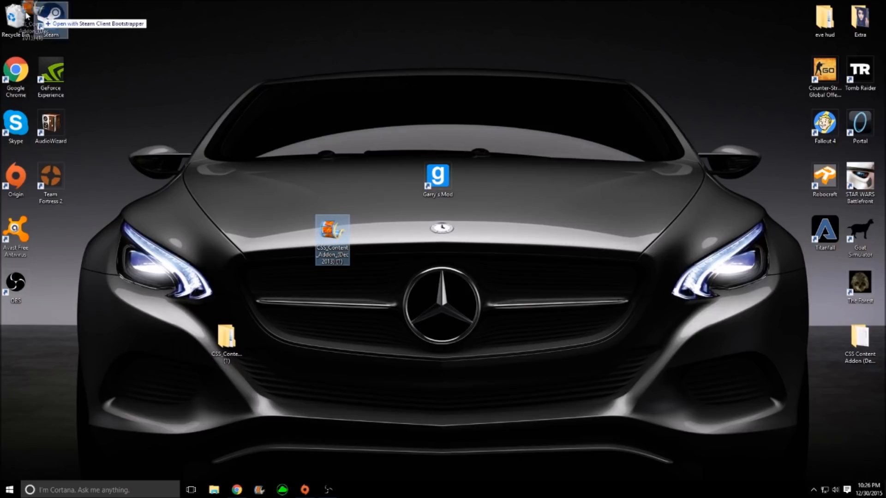
double_click(16, 17)
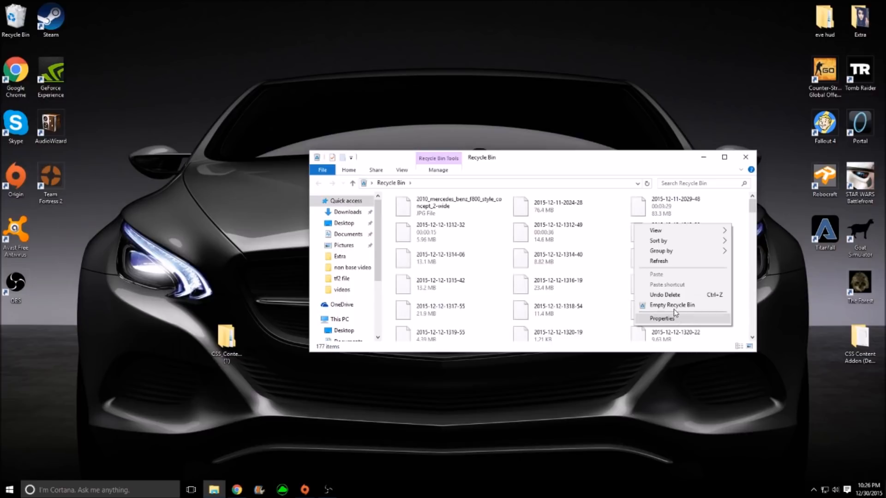
click(672, 306)
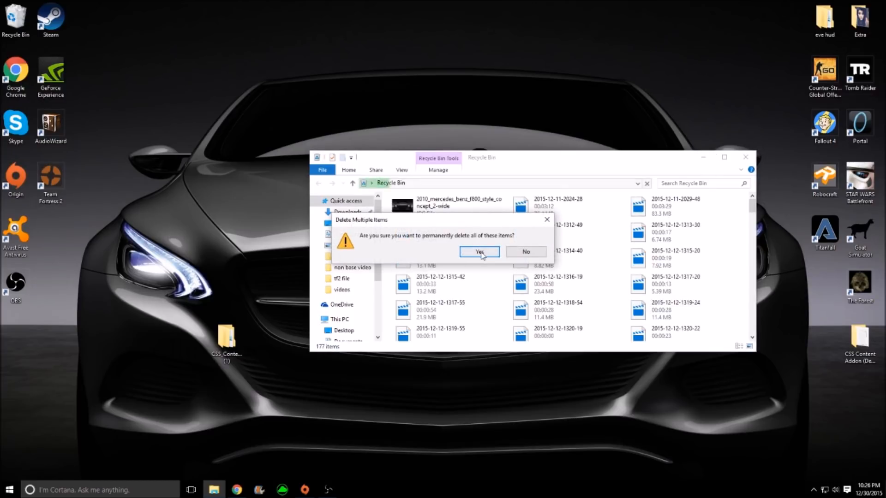
click(479, 252)
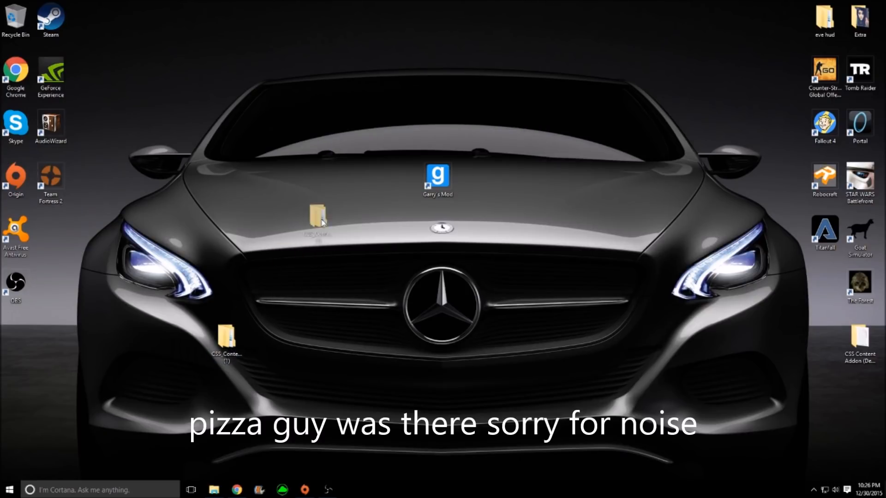
Step: Move the inner CSS Content Addon (Dec2013) folder out of the wrapper onto the desktop
double_click(225, 338)
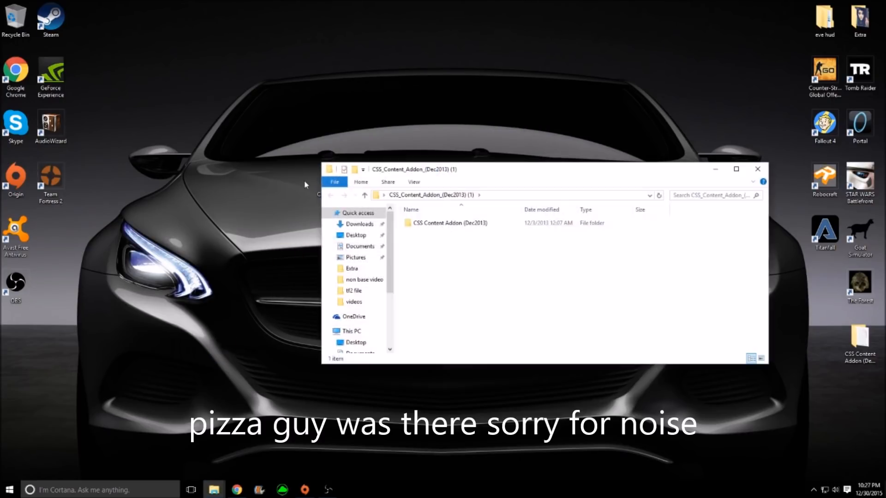
click(450, 222)
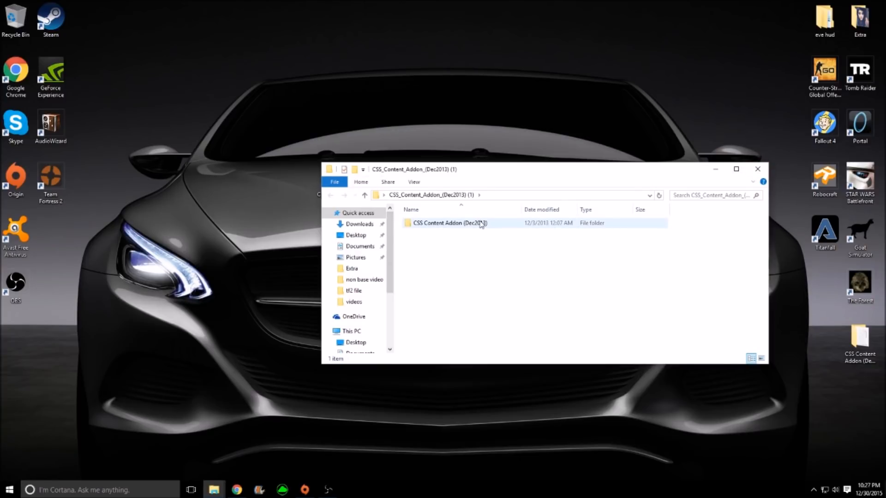
click(756, 169)
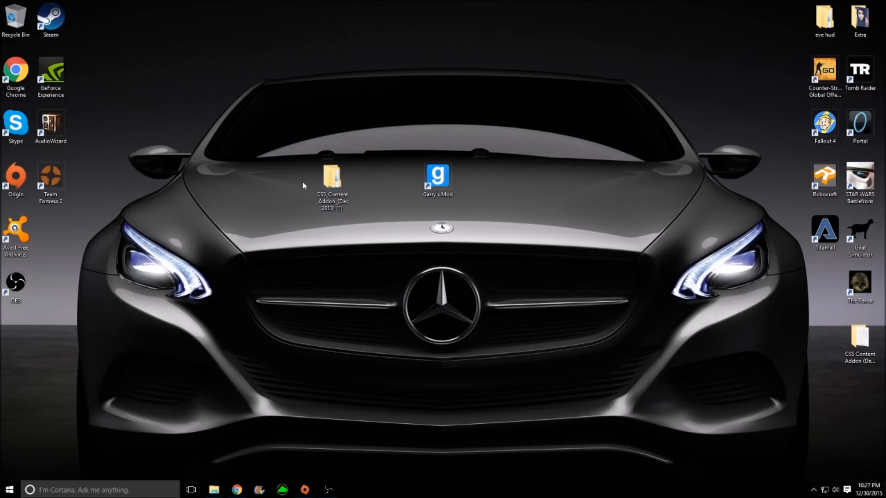
double_click(333, 174)
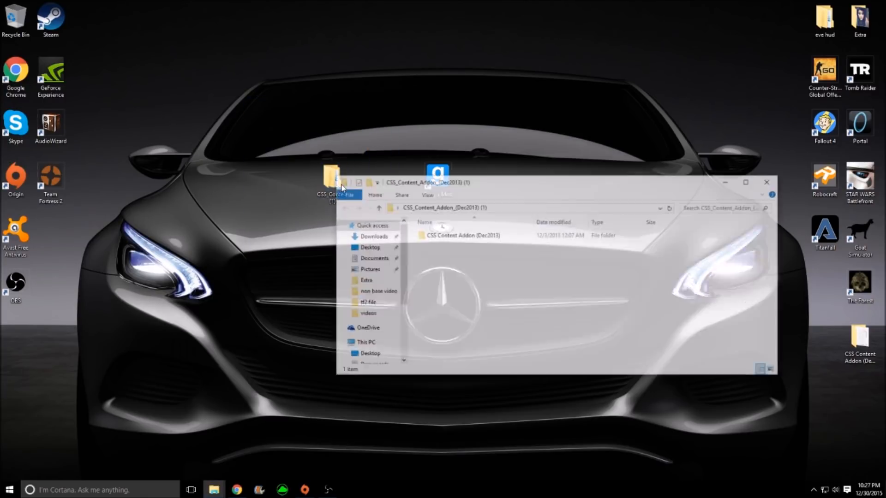
click(462, 235)
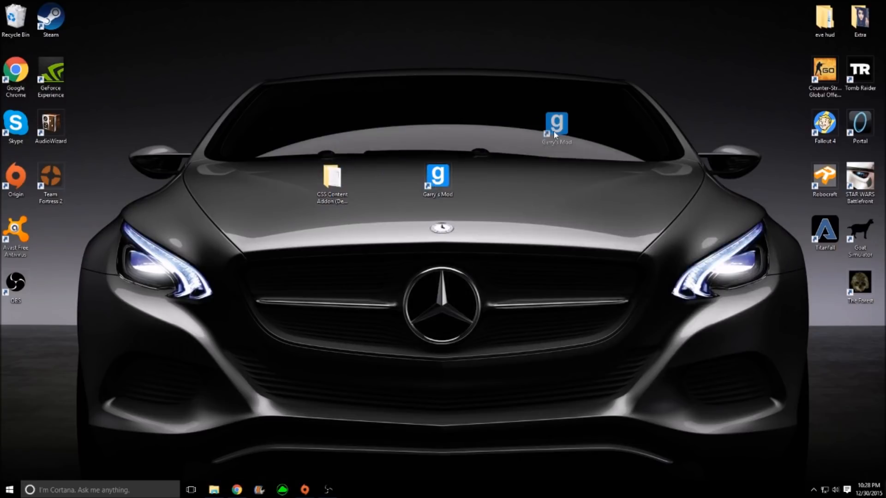
double_click(331, 173)
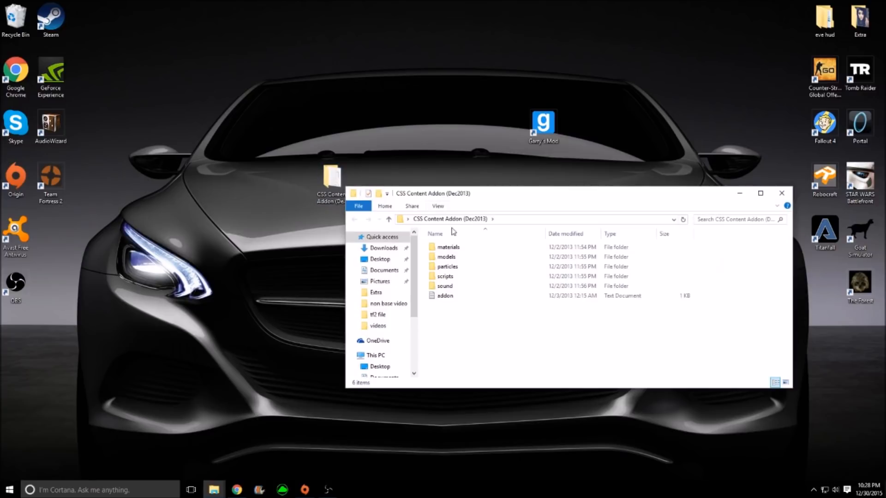
mouse_move(469, 276)
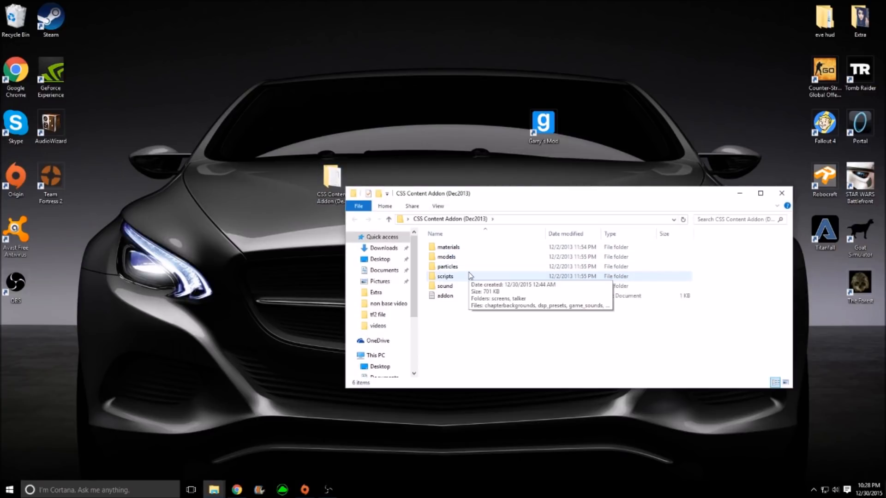
mouse_move(454, 305)
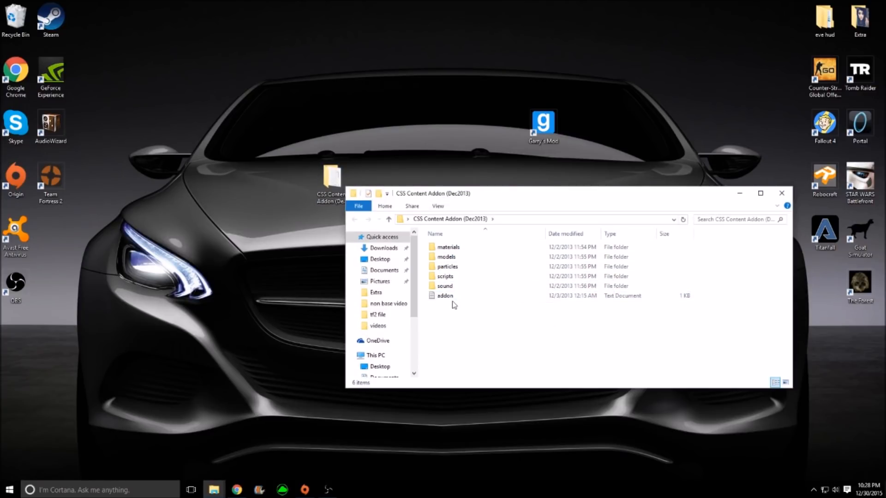
double_click(445, 296)
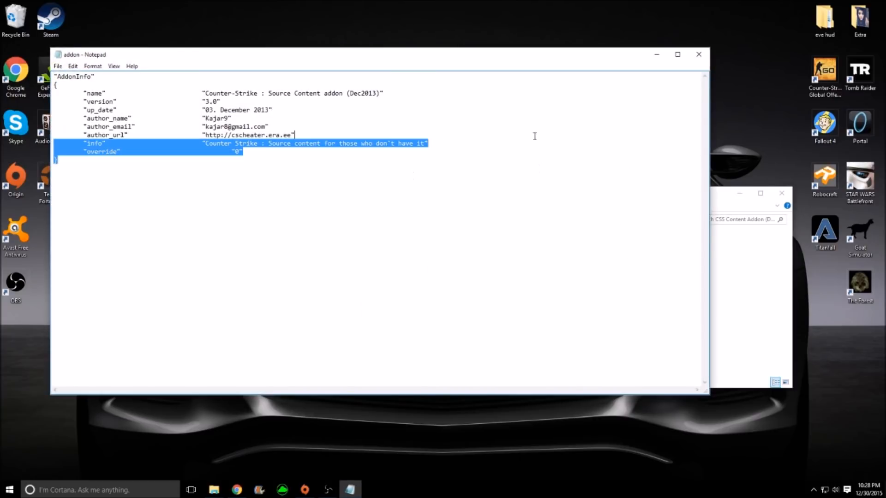
click(699, 54)
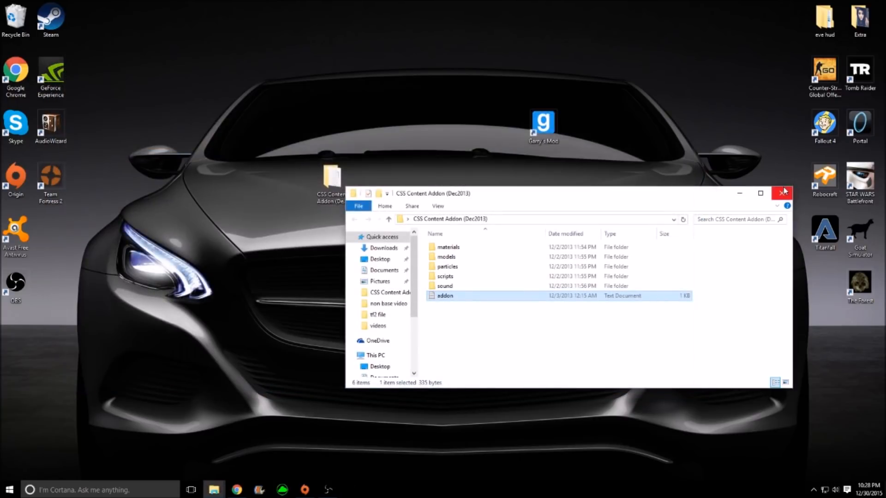
click(783, 192)
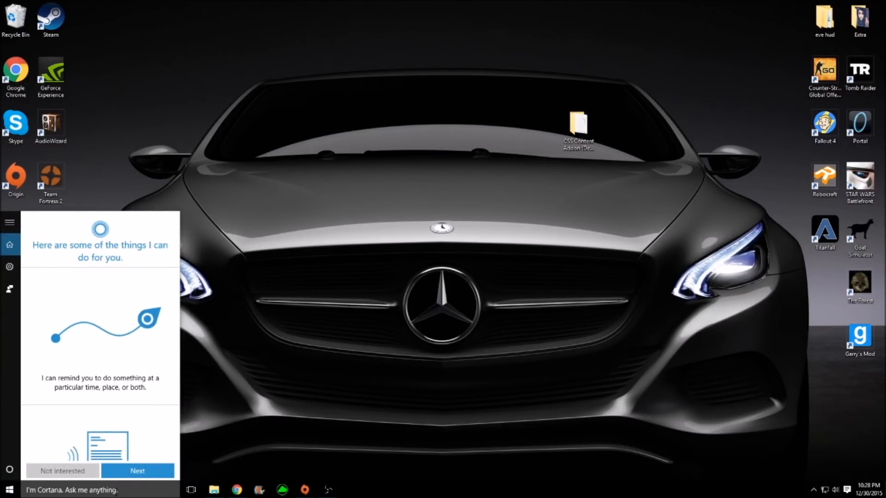
Step: Search 'my' to reach This PC, then enter the Windows (C:) drive
text(my)
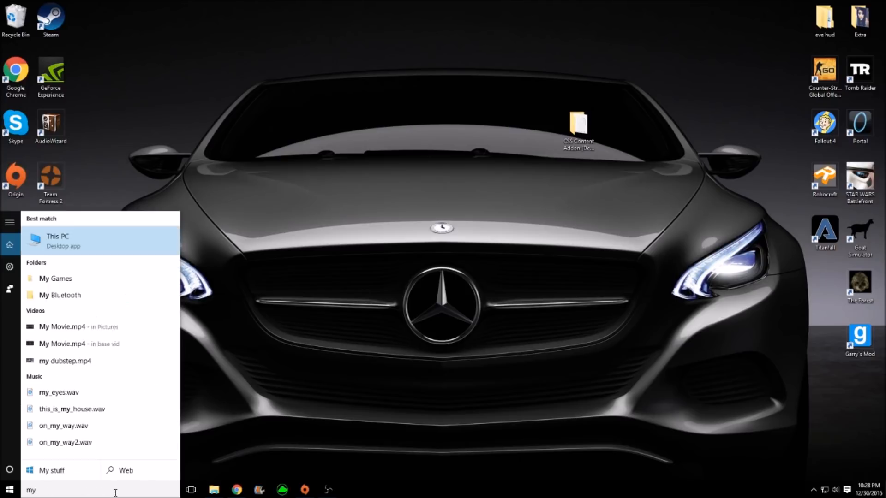
mouse_move(119, 256)
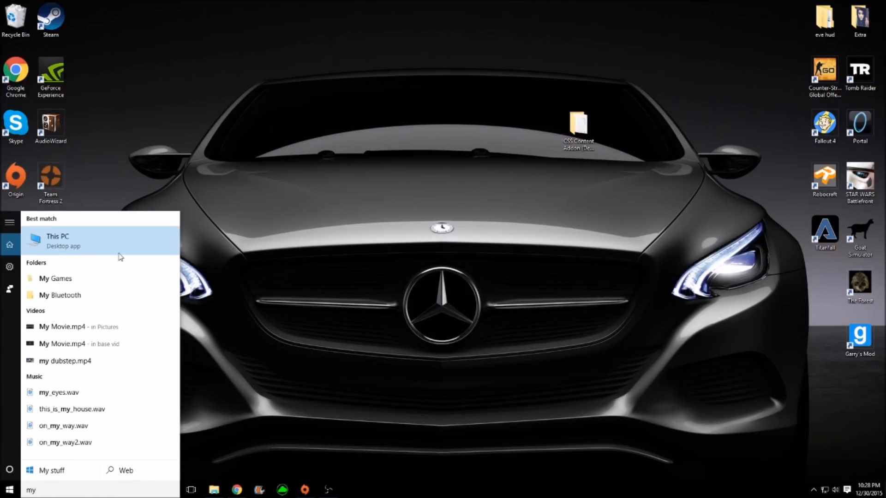
mouse_move(129, 242)
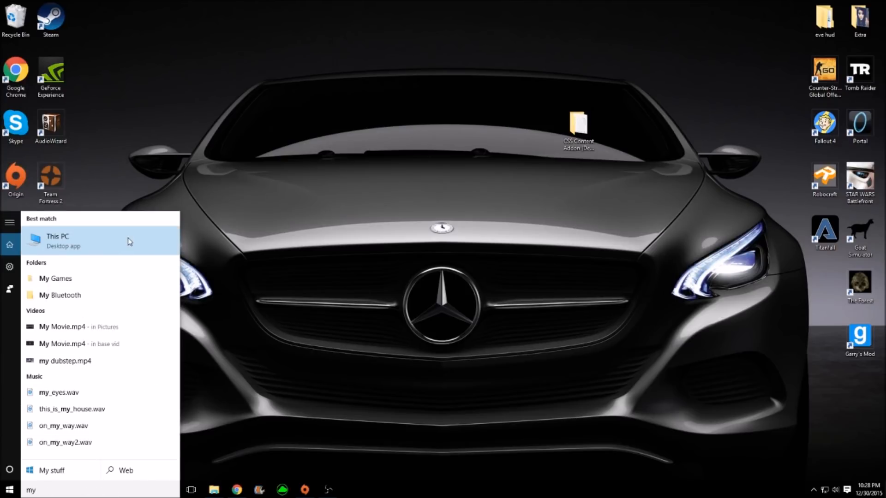
click(57, 236)
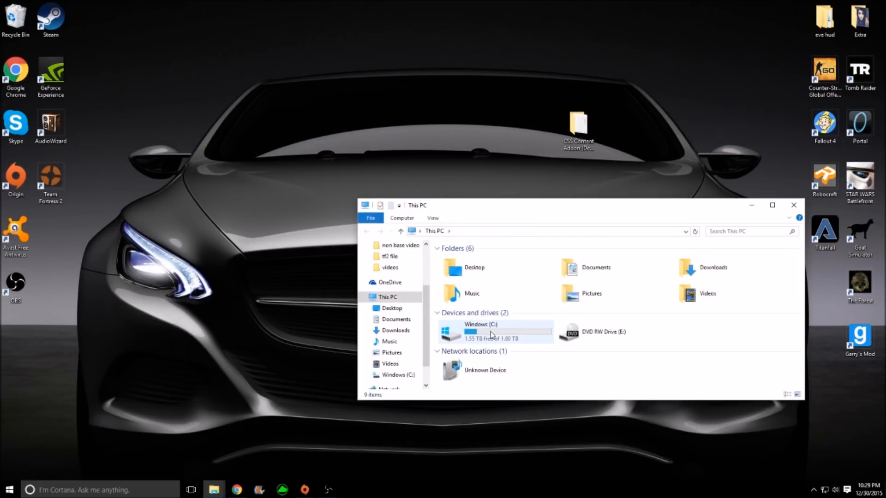
click(386, 296)
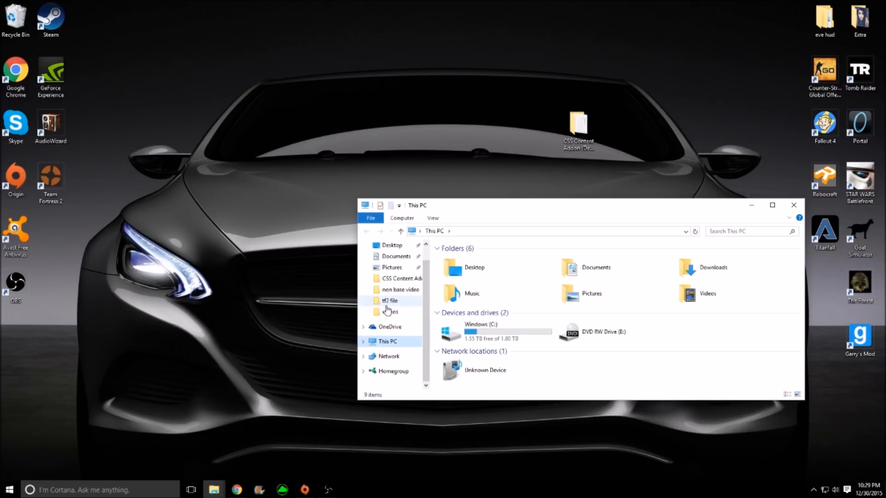
mouse_move(502, 333)
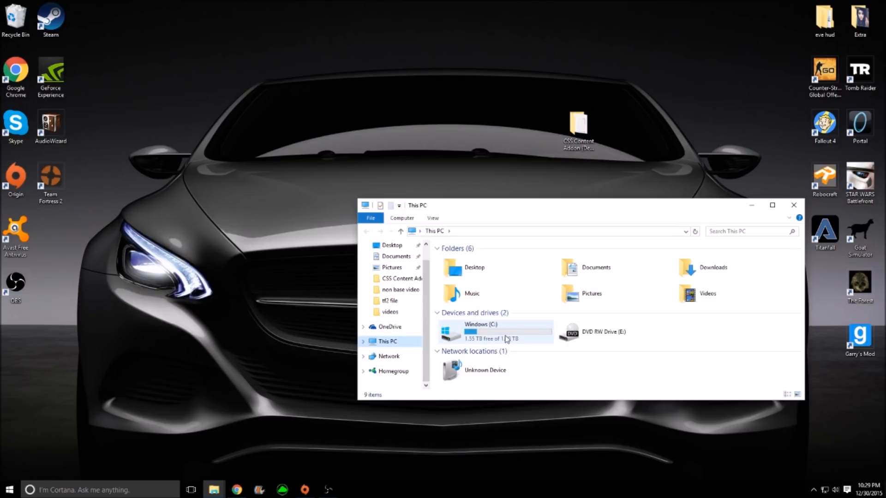
mouse_move(515, 331)
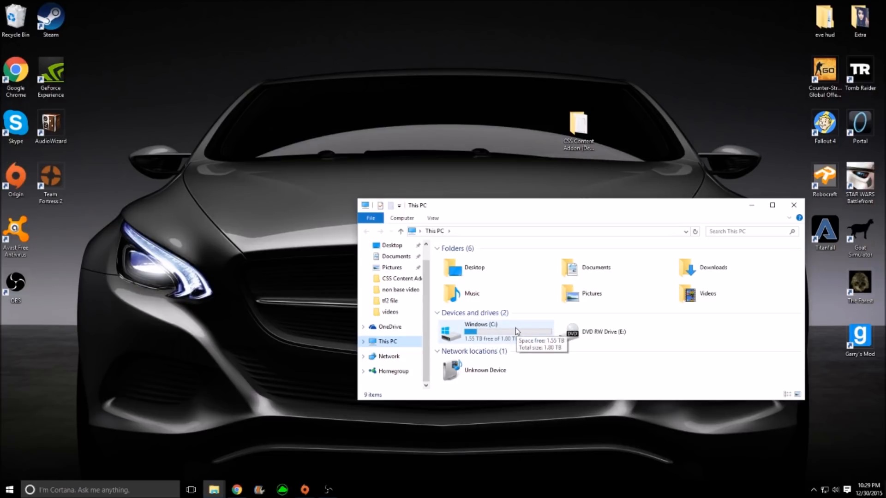
double_click(479, 332)
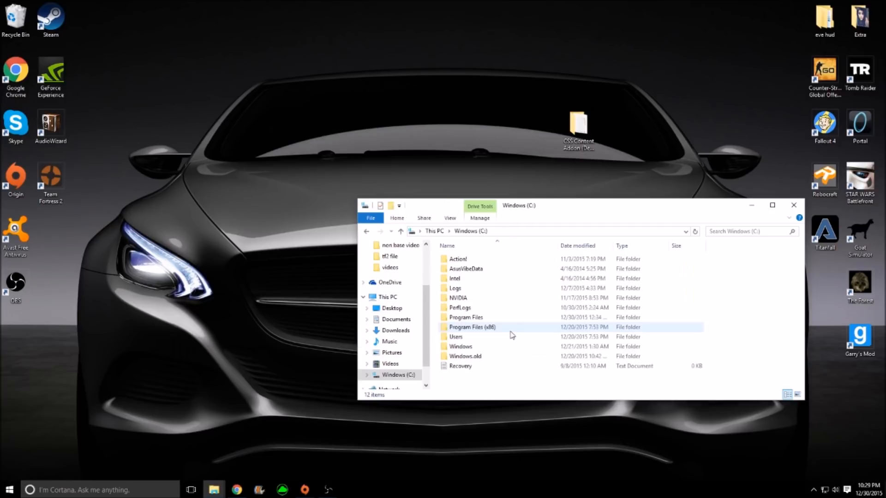
mouse_move(485, 280)
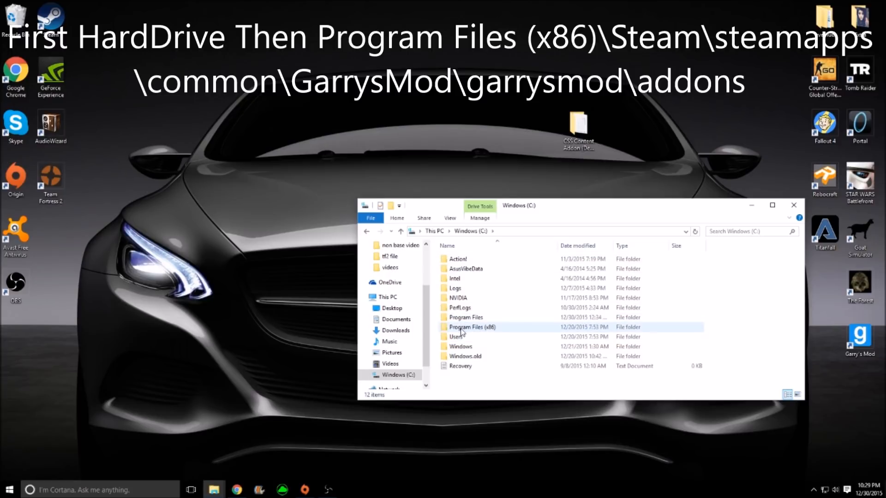
mouse_move(496, 328)
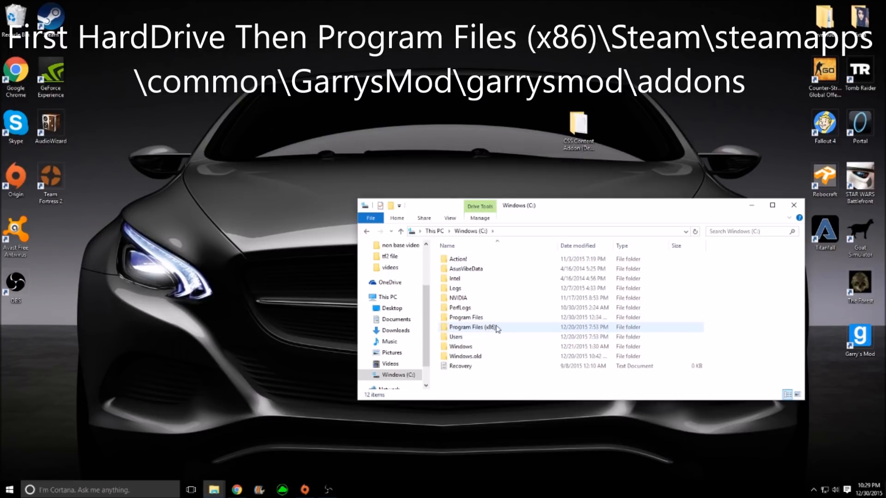
Step: Navigate into Program Files (x86) and then the Steam folder
double_click(472, 326)
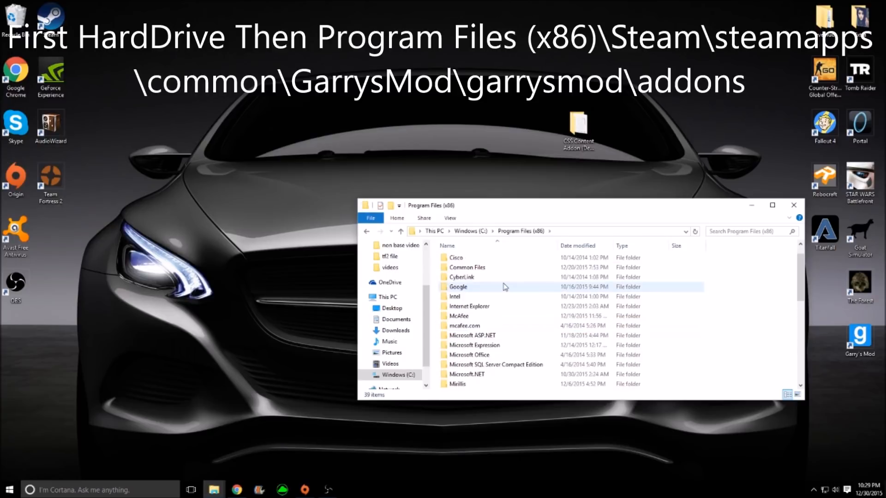
scroll(down, 3)
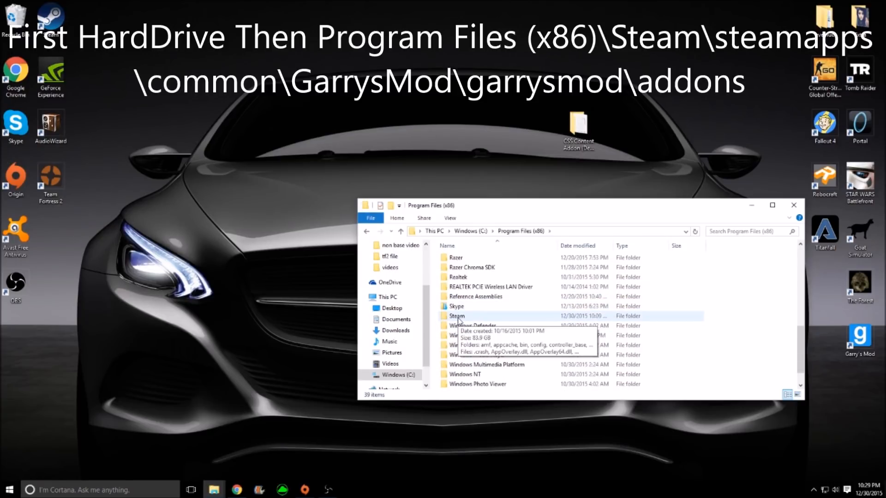
double_click(455, 316)
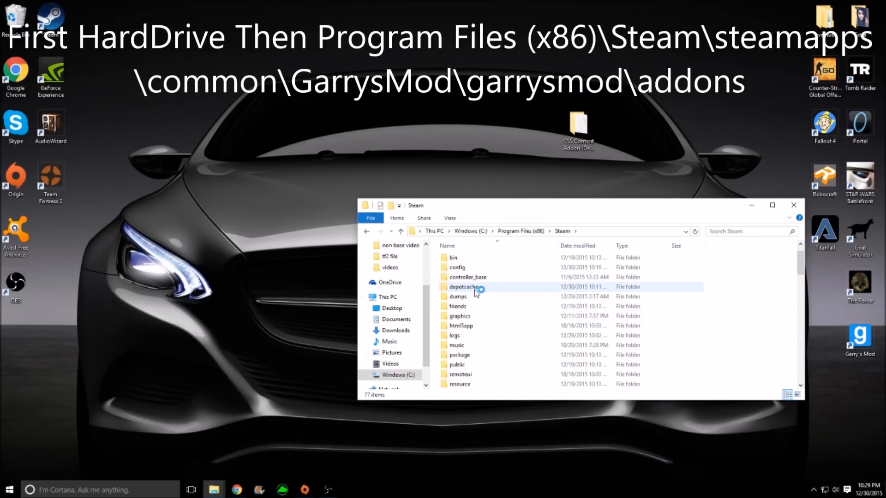
Step: Continue into steamapps and then the common folder listing installed games
scroll(down, 3)
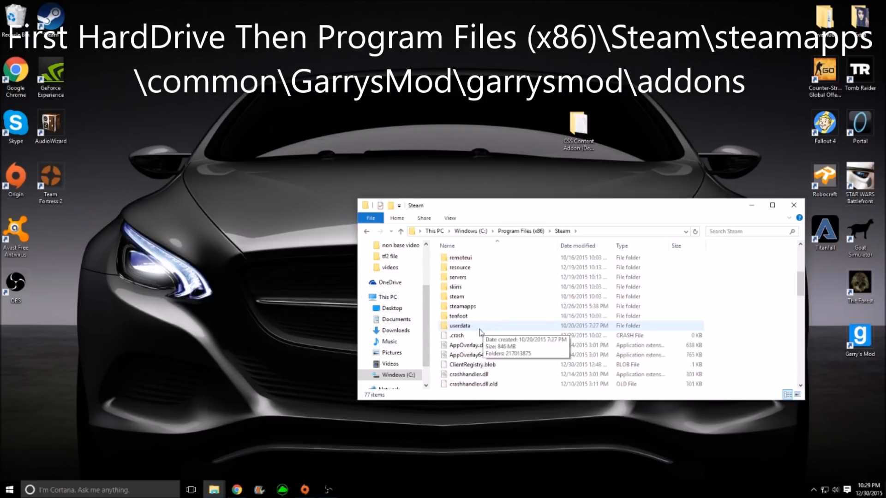
click(462, 334)
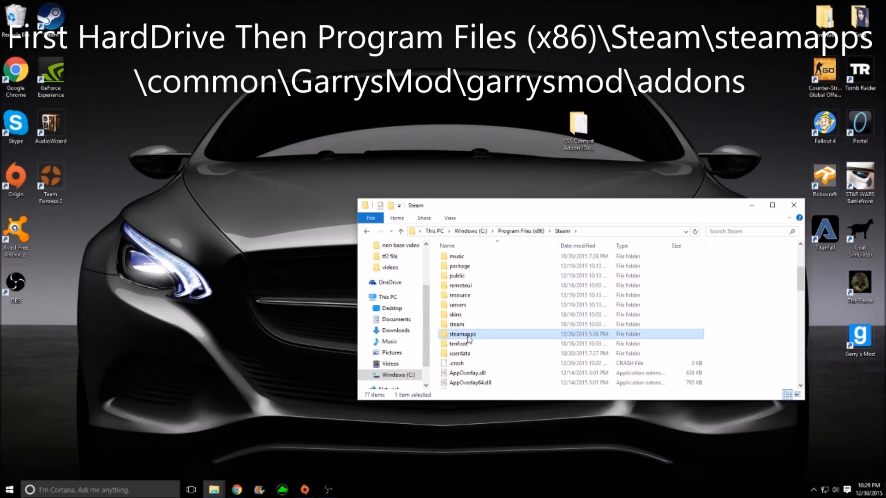
double_click(462, 334)
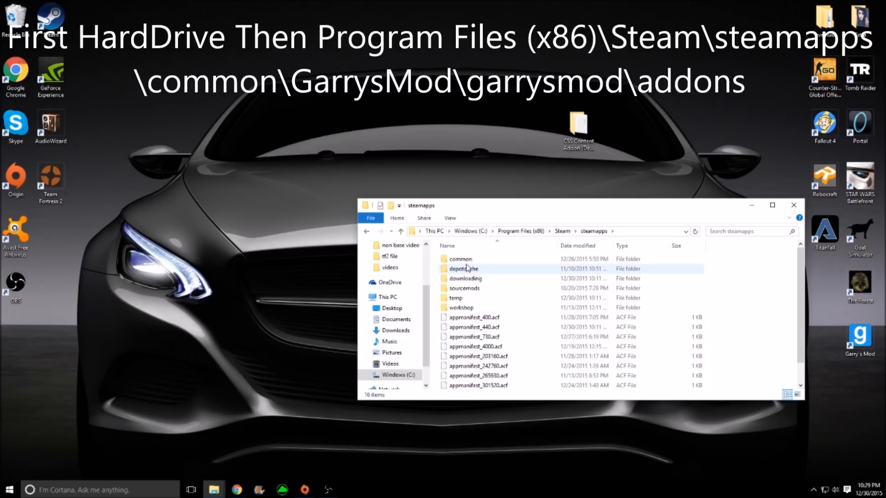
mouse_move(460, 258)
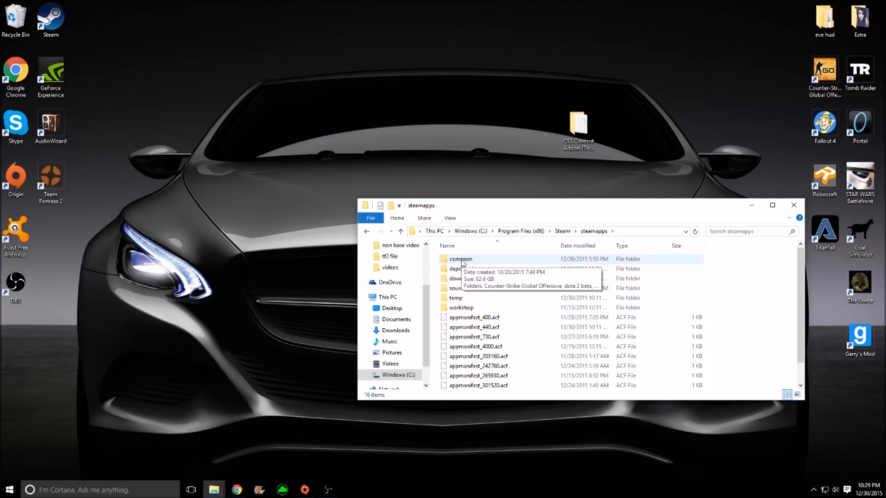
double_click(460, 259)
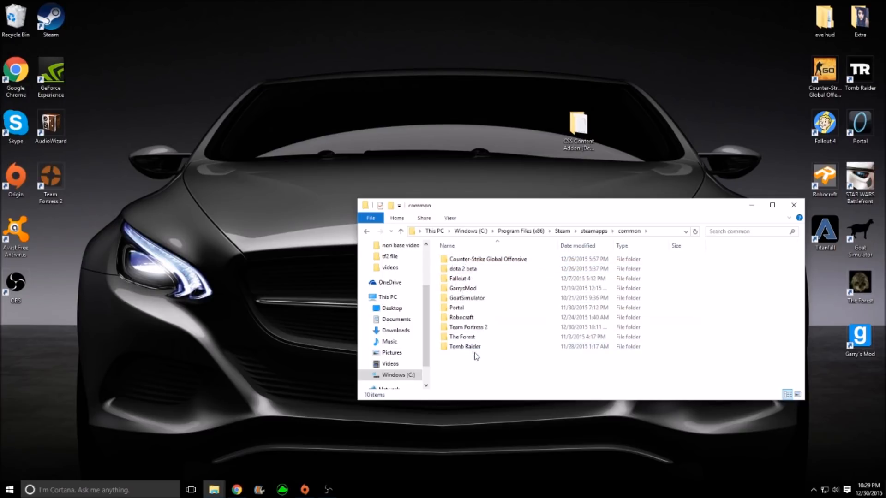
mouse_move(583, 401)
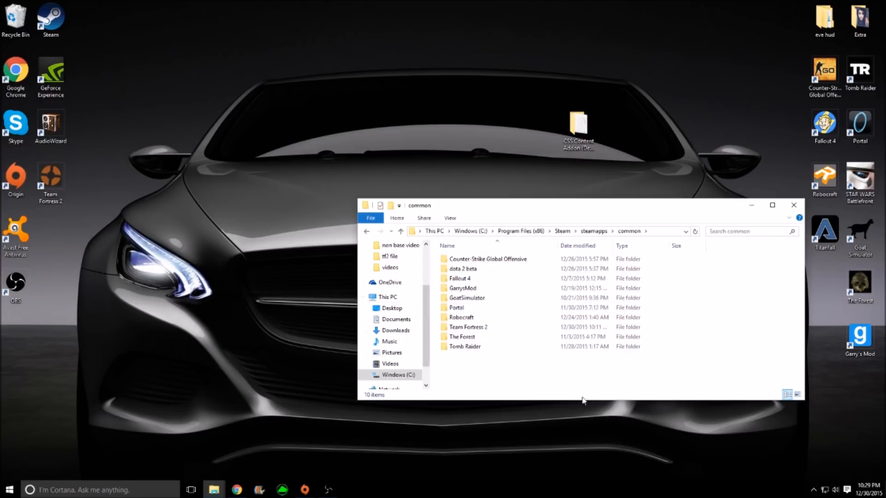
mouse_move(489, 338)
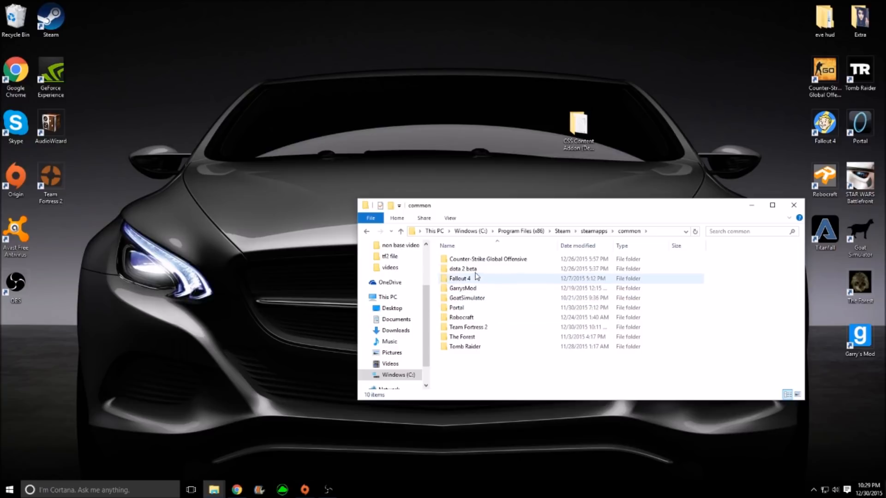
Step: Navigate GarrysMod > garrysmod > addons to reach the empty addons folder
double_click(462, 287)
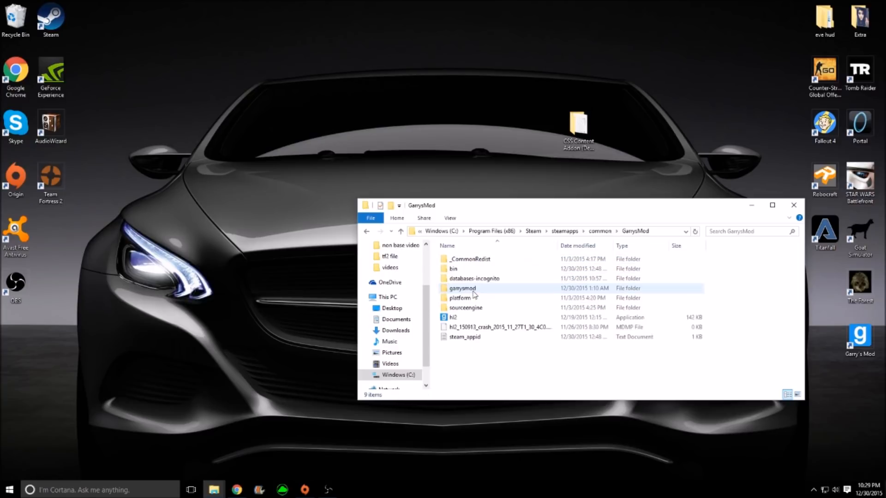
mouse_move(477, 290)
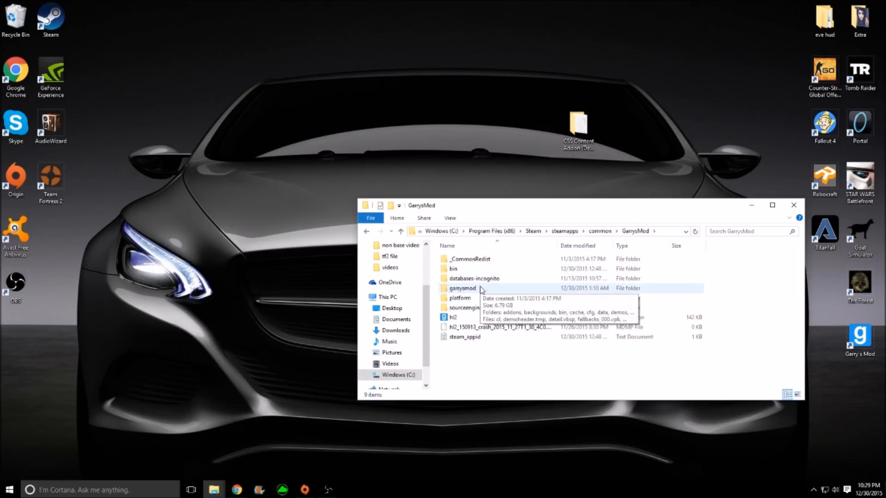
double_click(461, 288)
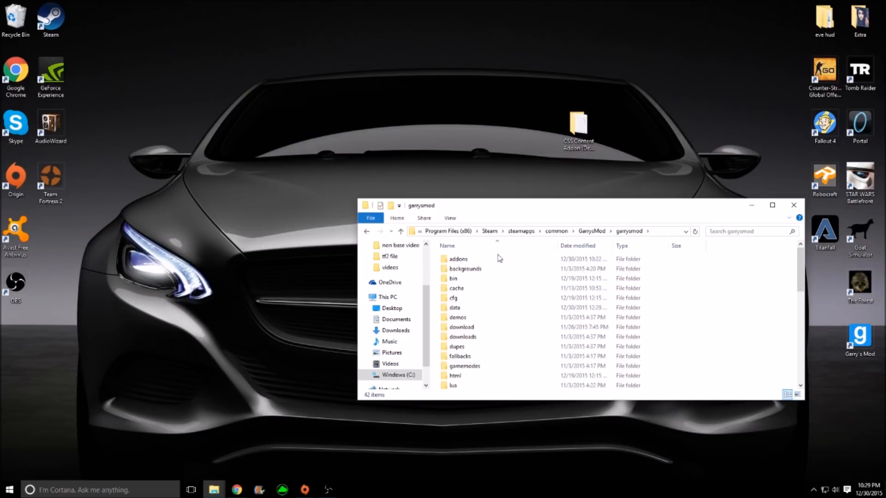
click(458, 258)
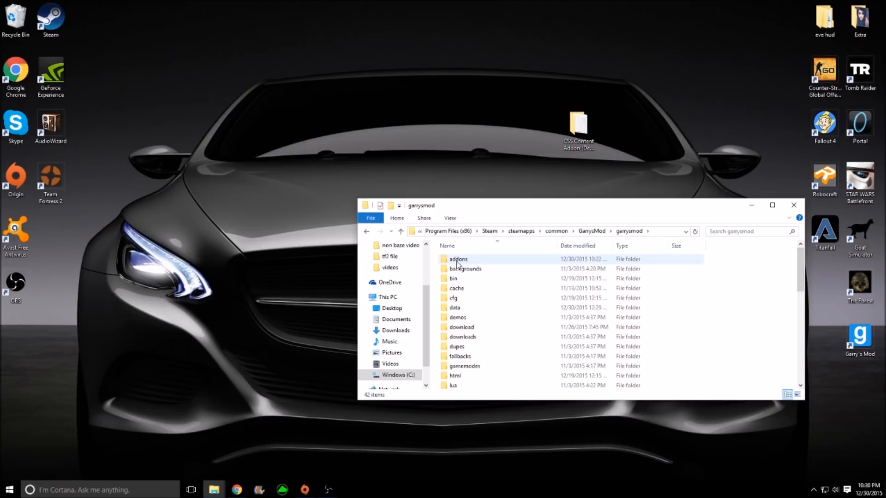
double_click(458, 259)
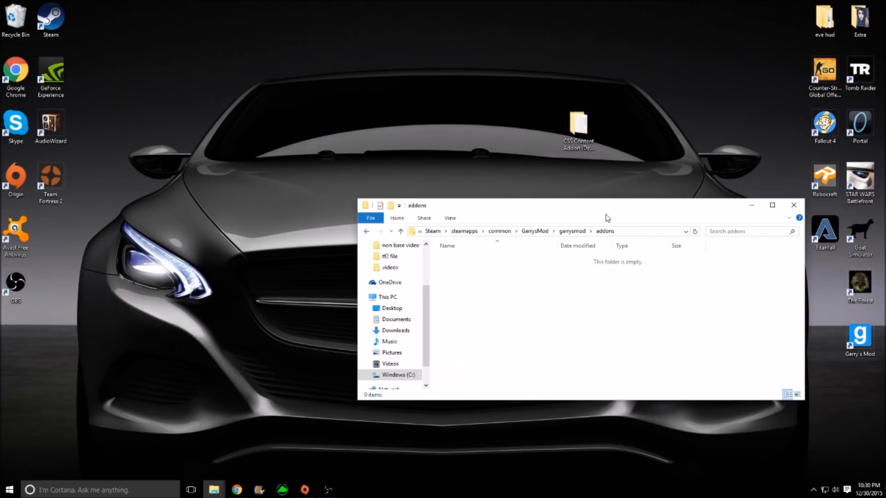
mouse_move(567, 281)
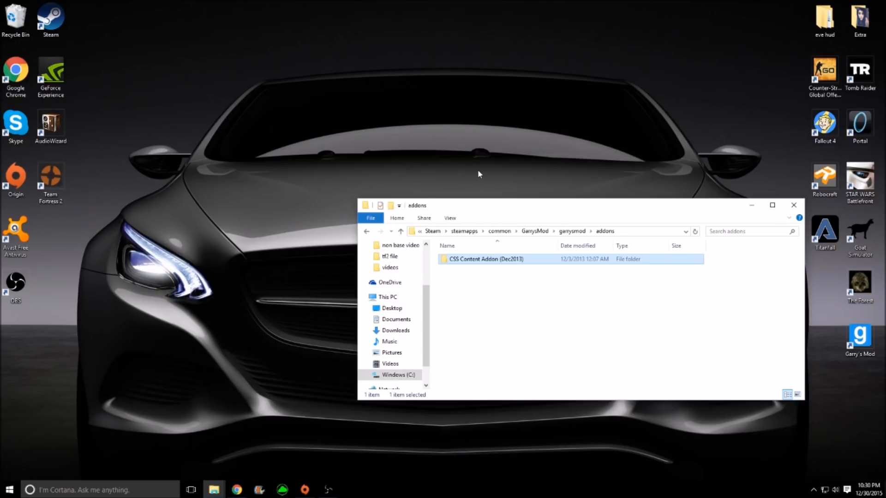
mouse_move(601, 166)
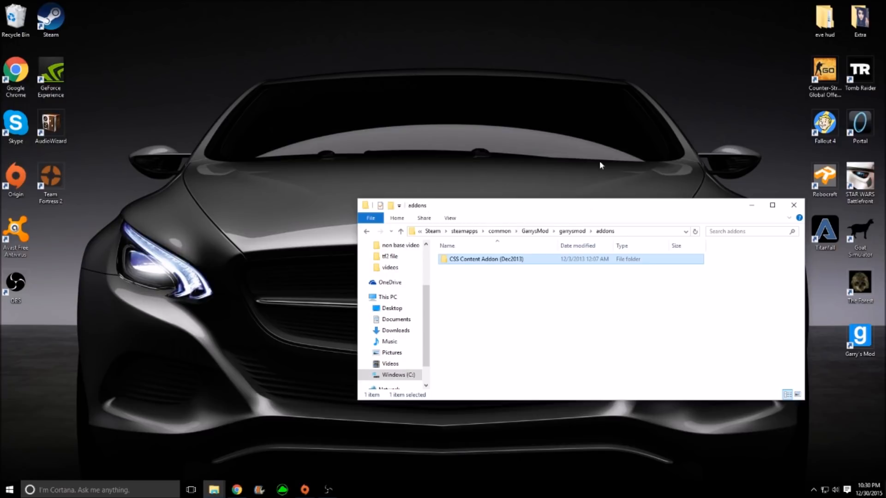
mouse_move(411, 221)
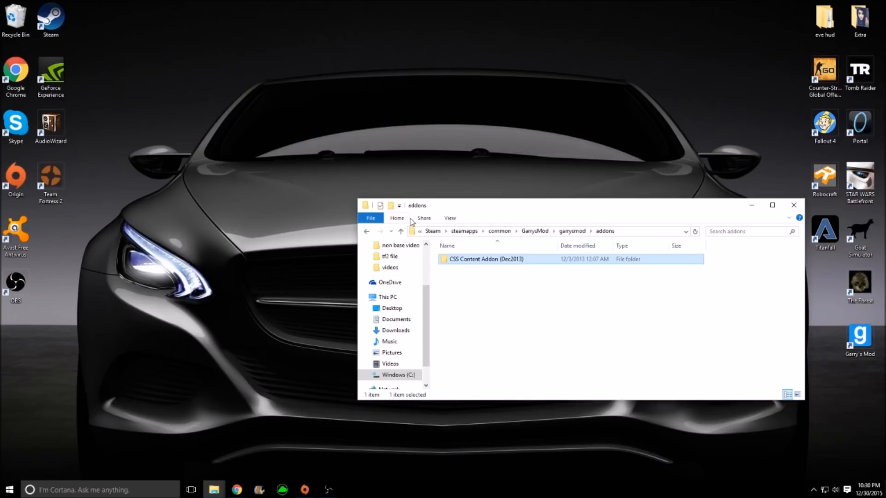
mouse_move(411, 130)
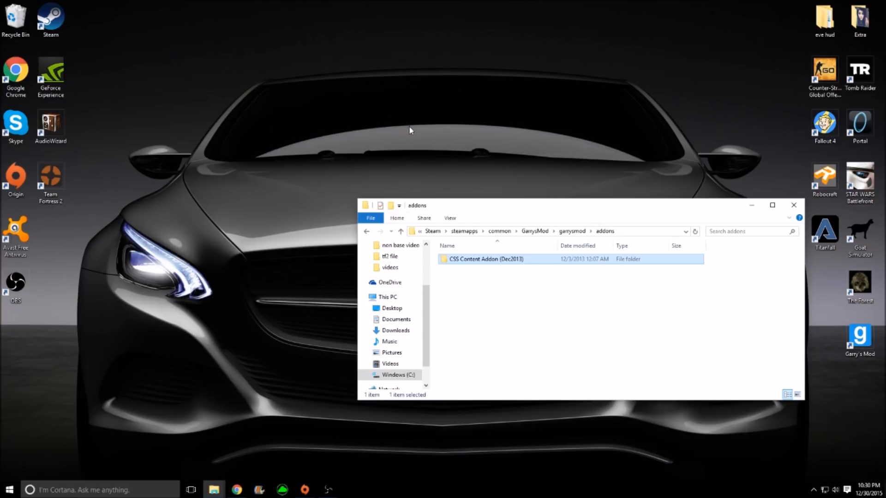
mouse_move(574, 99)
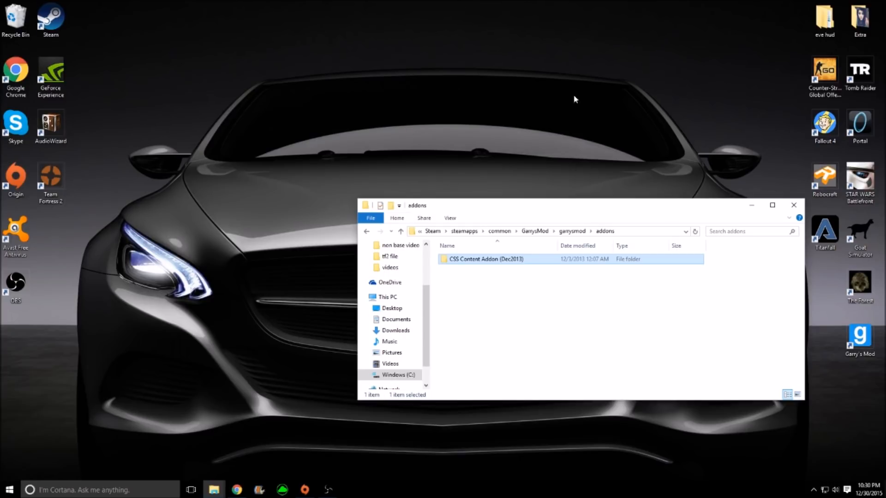
mouse_move(445, 142)
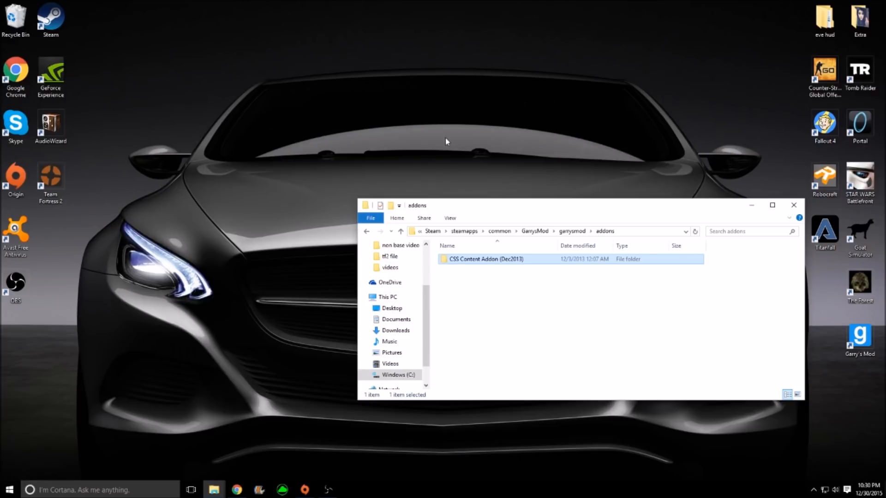
mouse_move(484, 263)
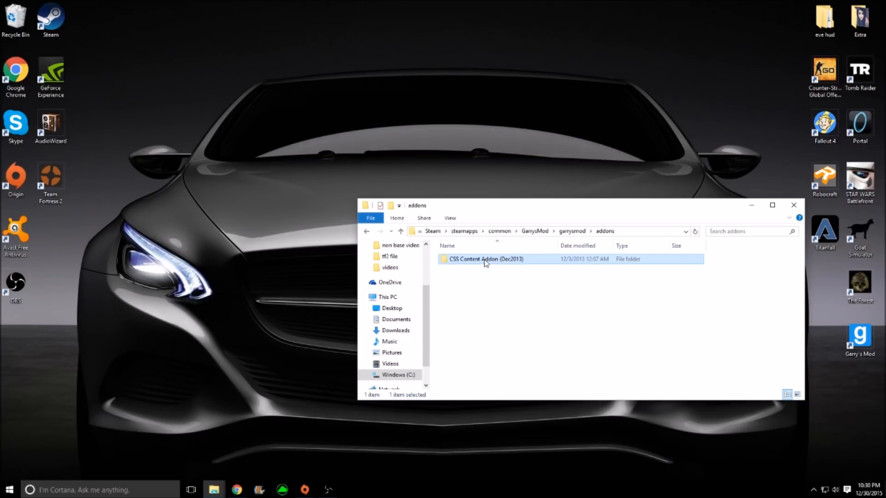
double_click(486, 258)
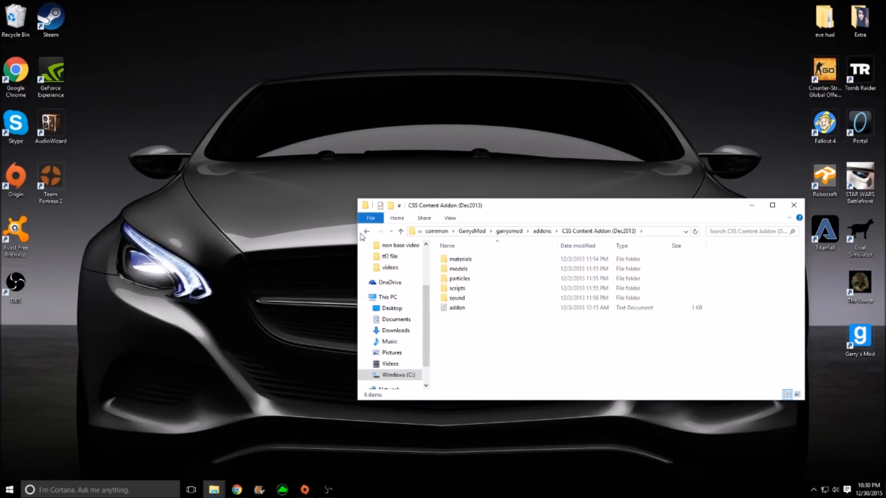
click(366, 231)
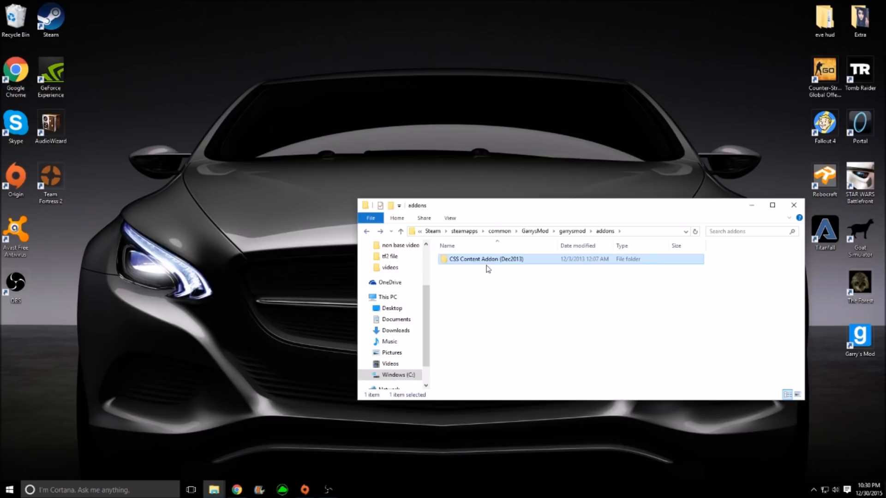
double_click(484, 258)
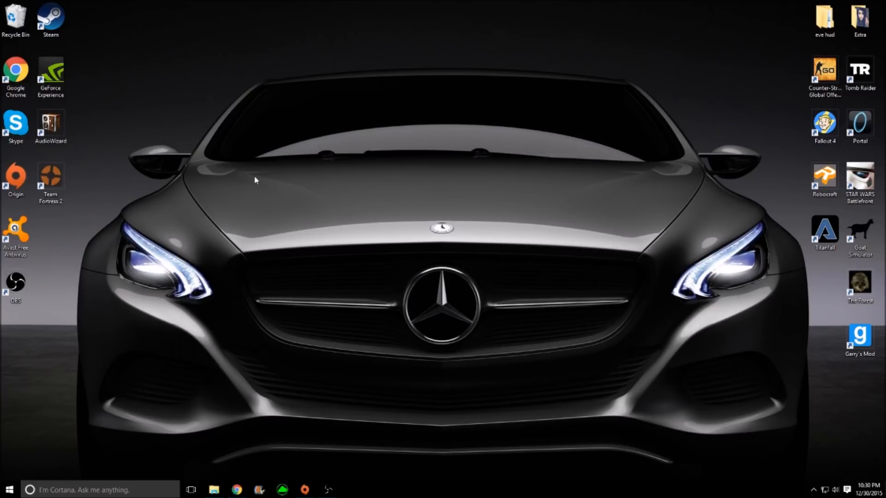
mouse_move(191, 190)
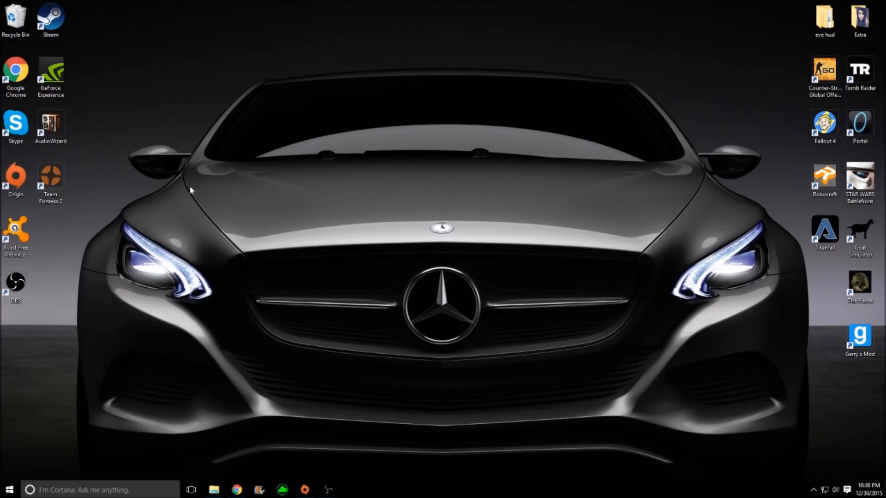
mouse_move(248, 154)
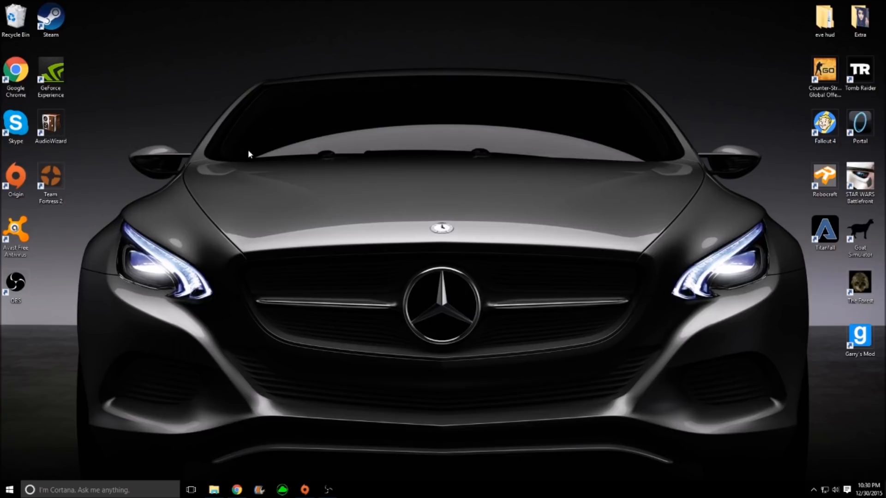
mouse_move(354, 120)
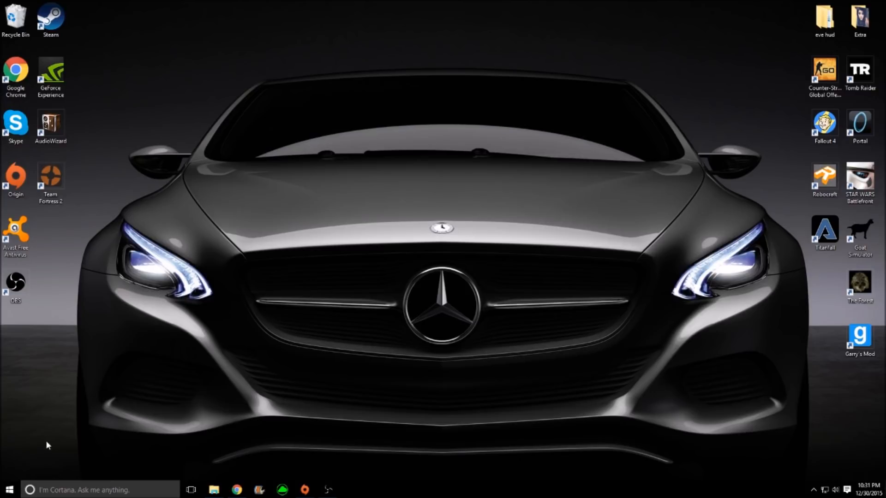
mouse_move(431, 421)
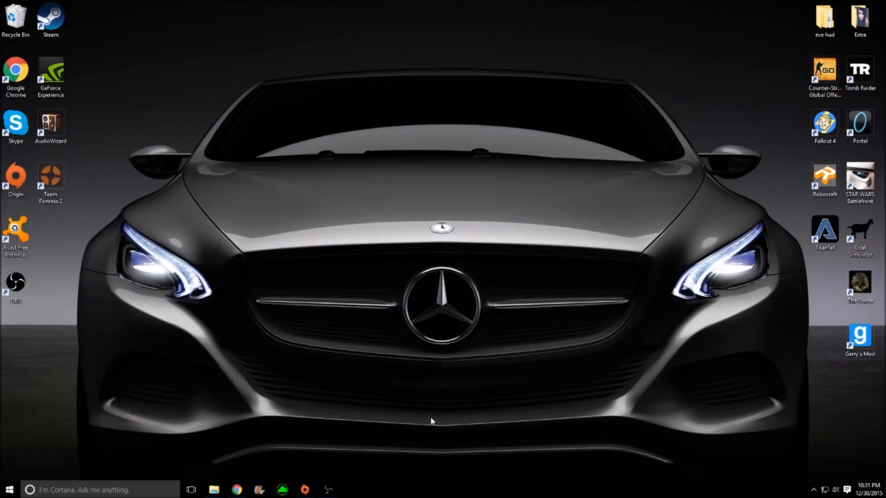
mouse_move(328, 489)
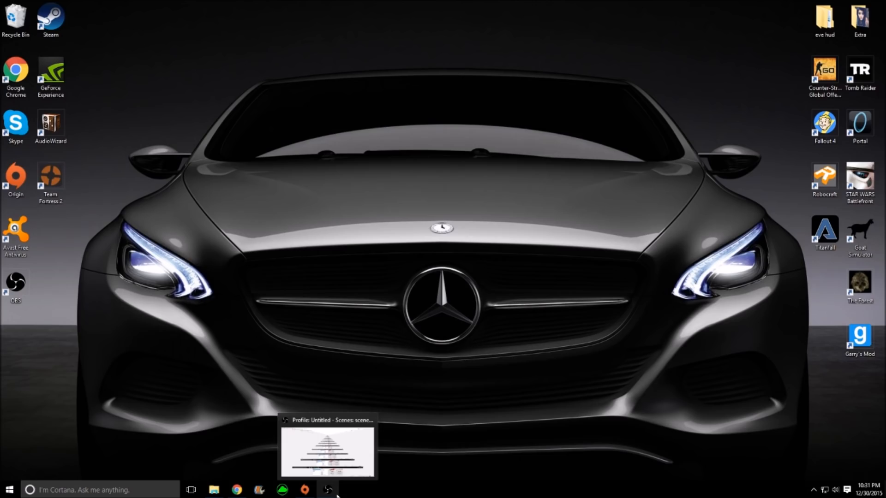
mouse_move(462, 260)
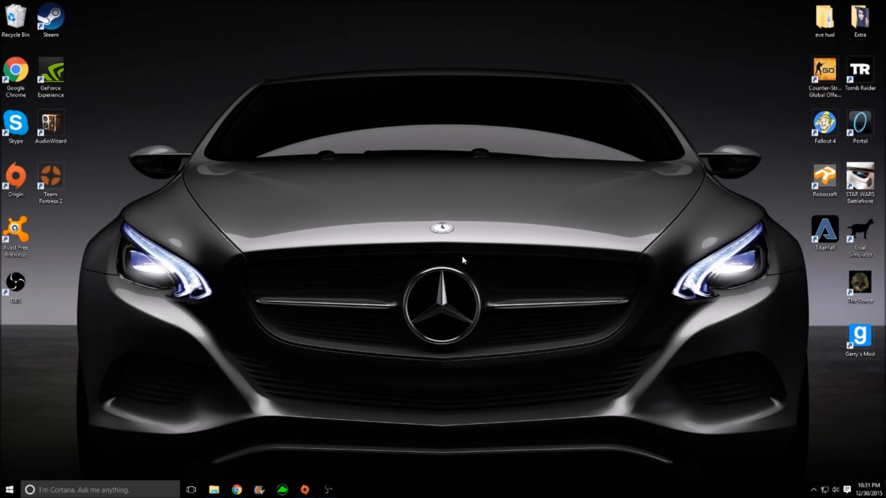